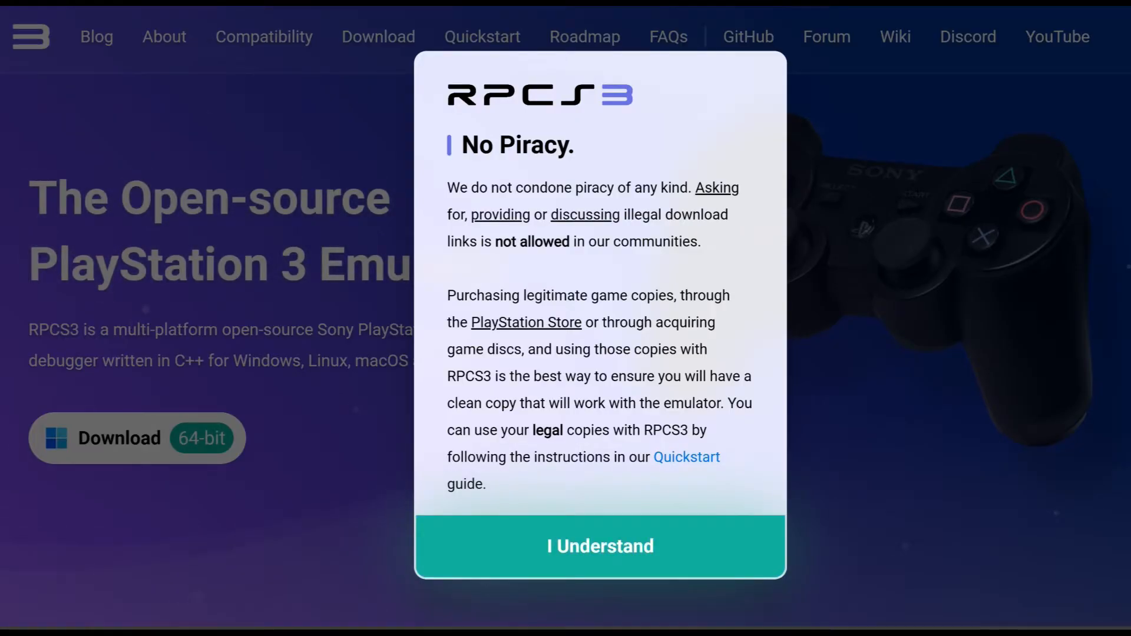
- Accept the no-piracy notice and download the Windows 64-bit RPCS3 build to Downloads
click(600, 547)
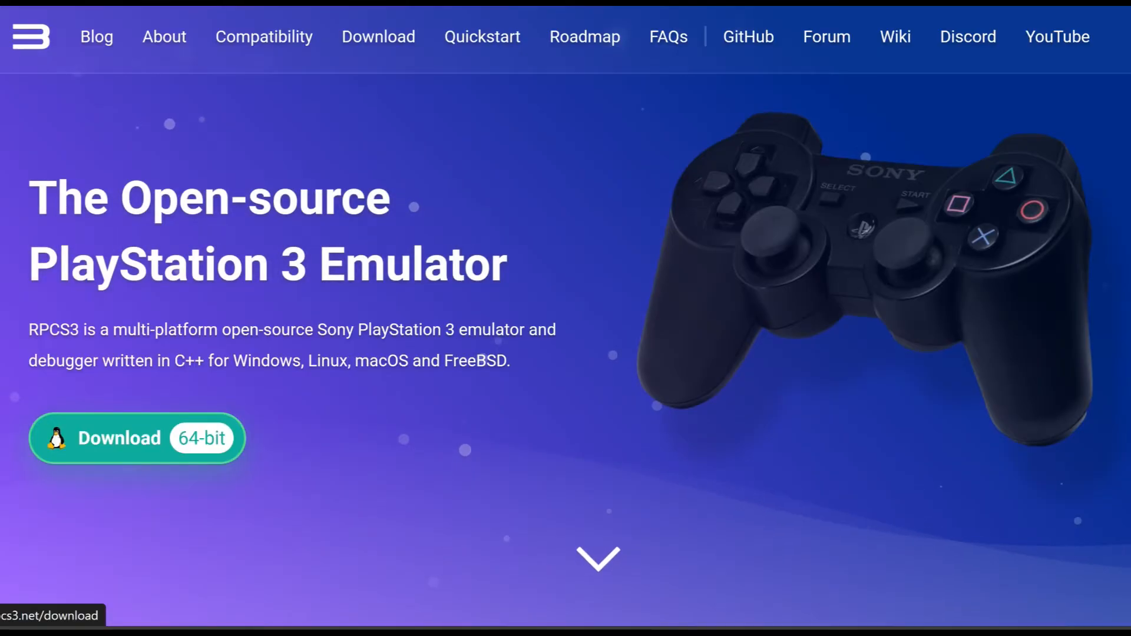
scroll(down, 3)
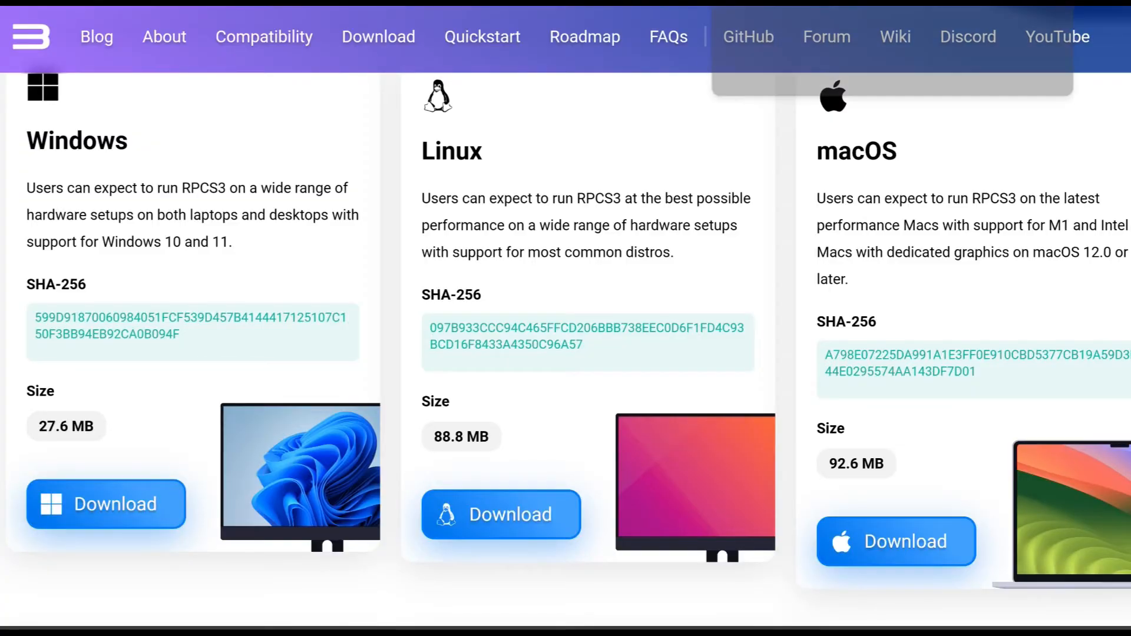
click(106, 504)
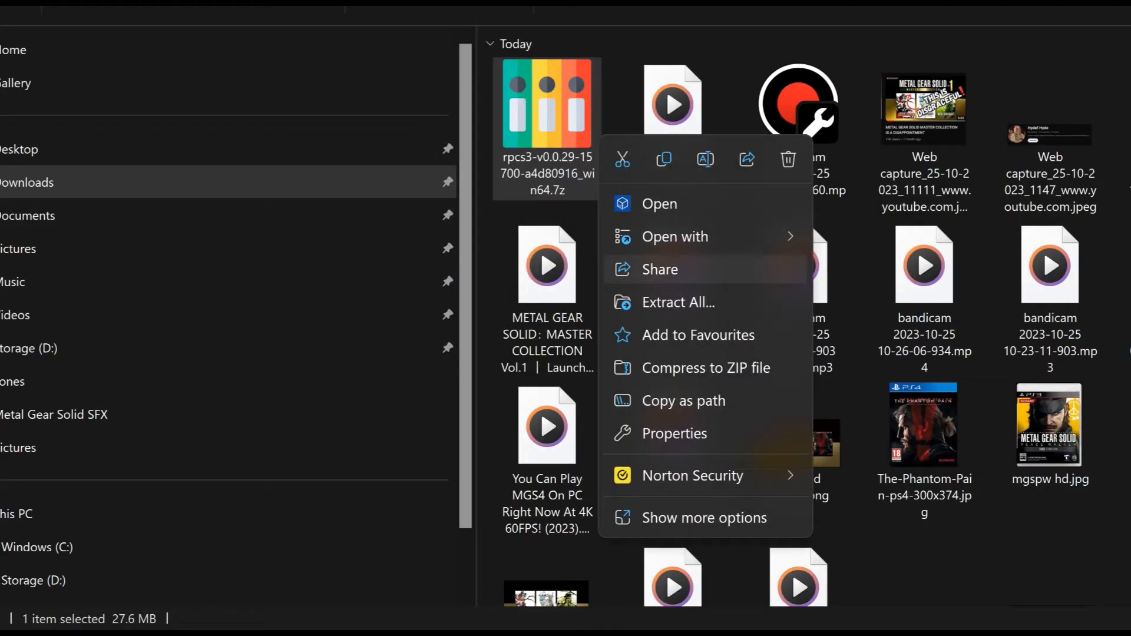
- Extract the RPCS3 .7z archive to the suggested folder and open the folder with rpcs3.exe
click(679, 301)
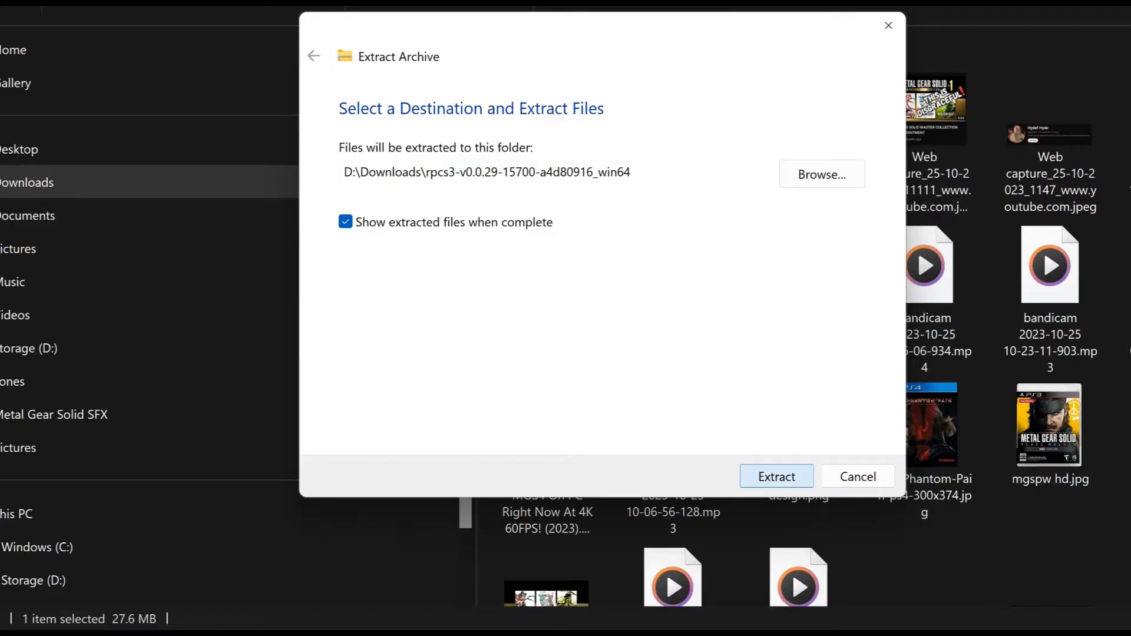
click(777, 476)
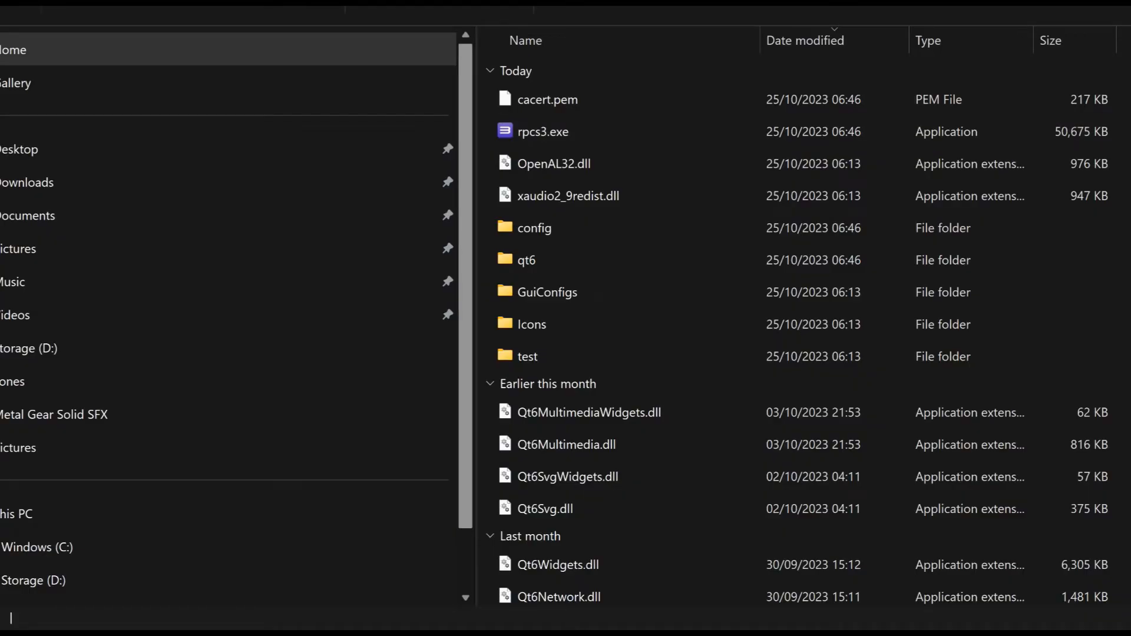
double_click(545, 131)
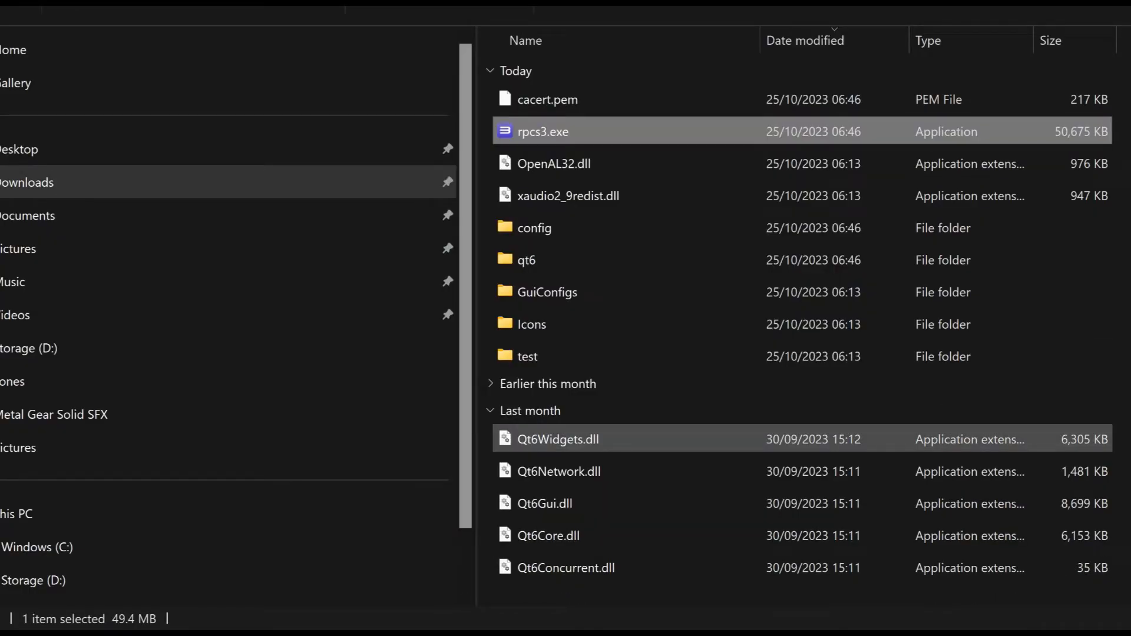
- Launch rpcs3.exe, confirm reading the Quickstart guide and continue past the welcome screen
double_click(544, 131)
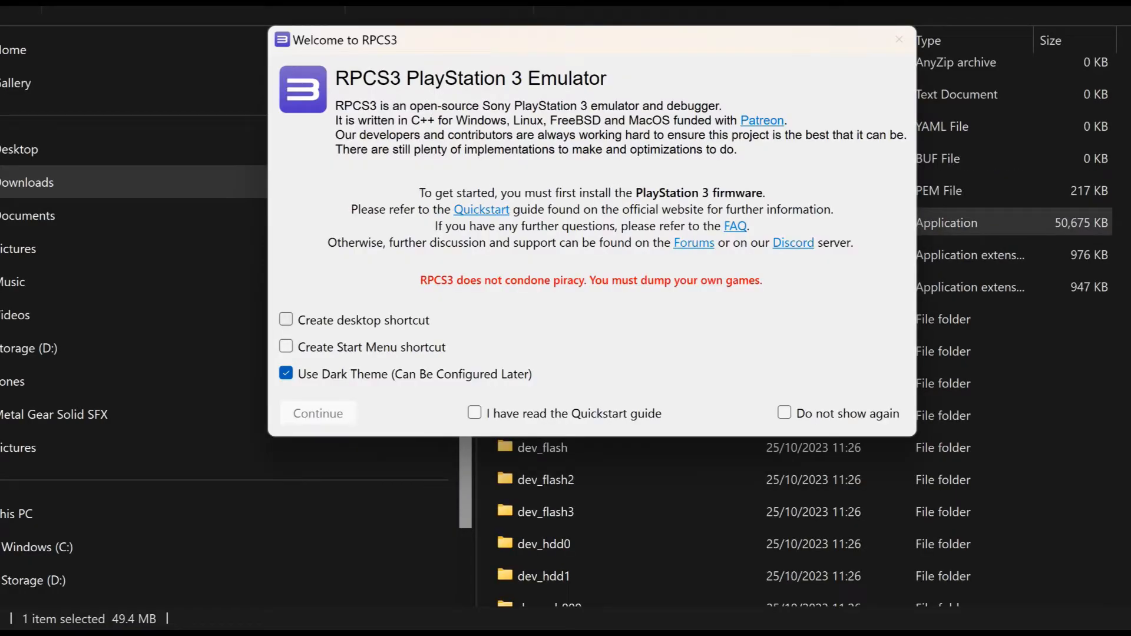
click(473, 413)
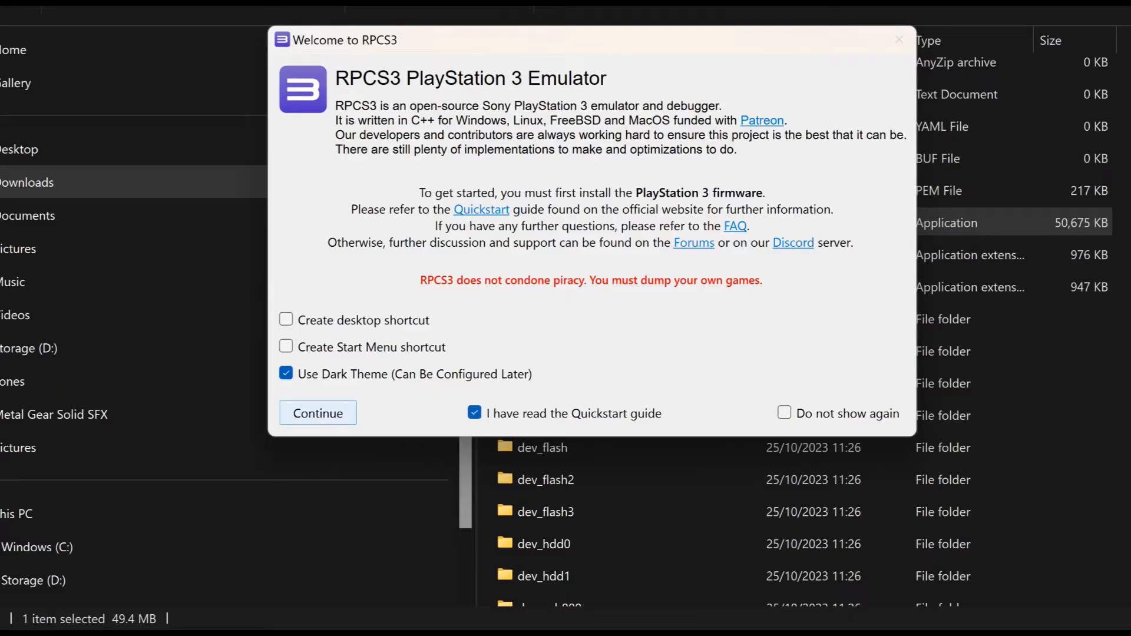
click(319, 413)
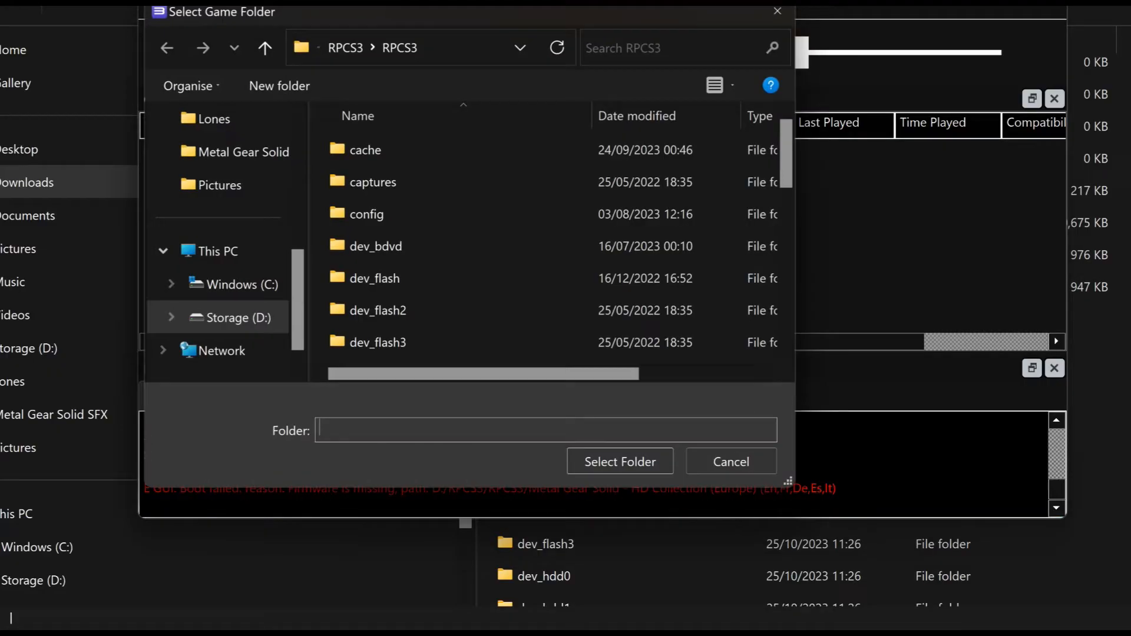
- Add the Metal Gear Solid V - Ground Zeroes folder to RPCS3 and switch to the Vimm's Lair tab
click(459, 157)
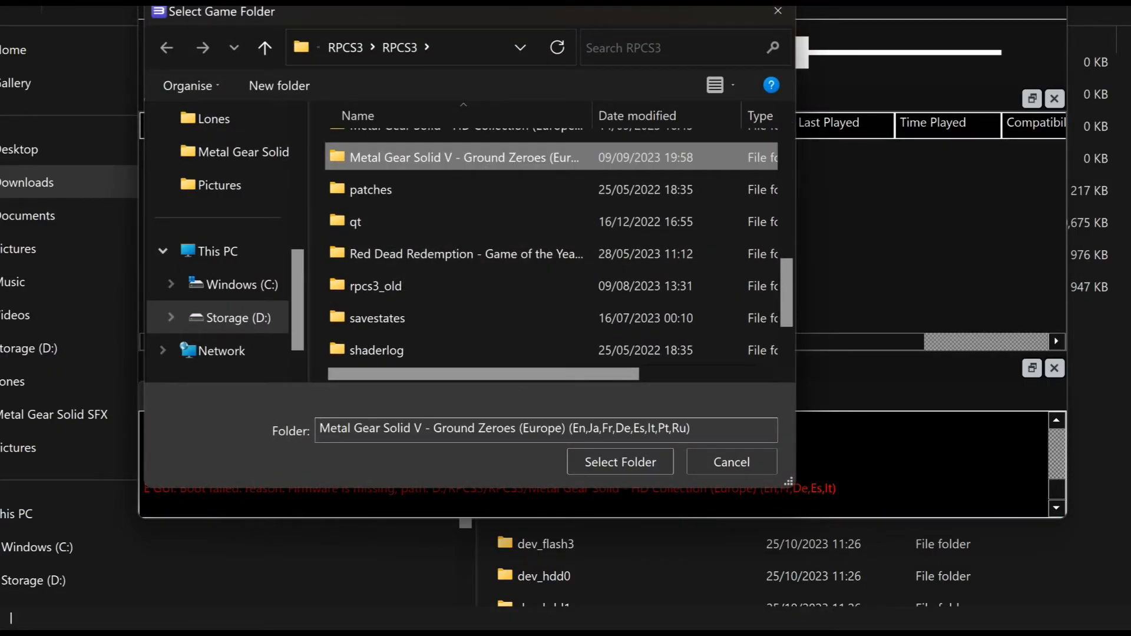
click(620, 462)
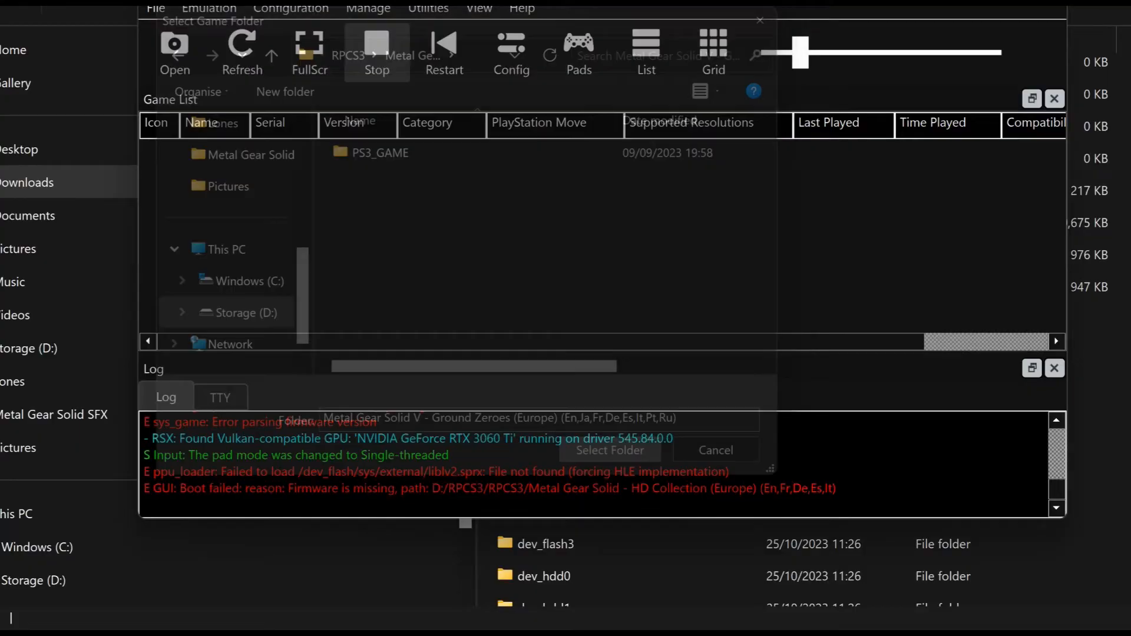
click(715, 451)
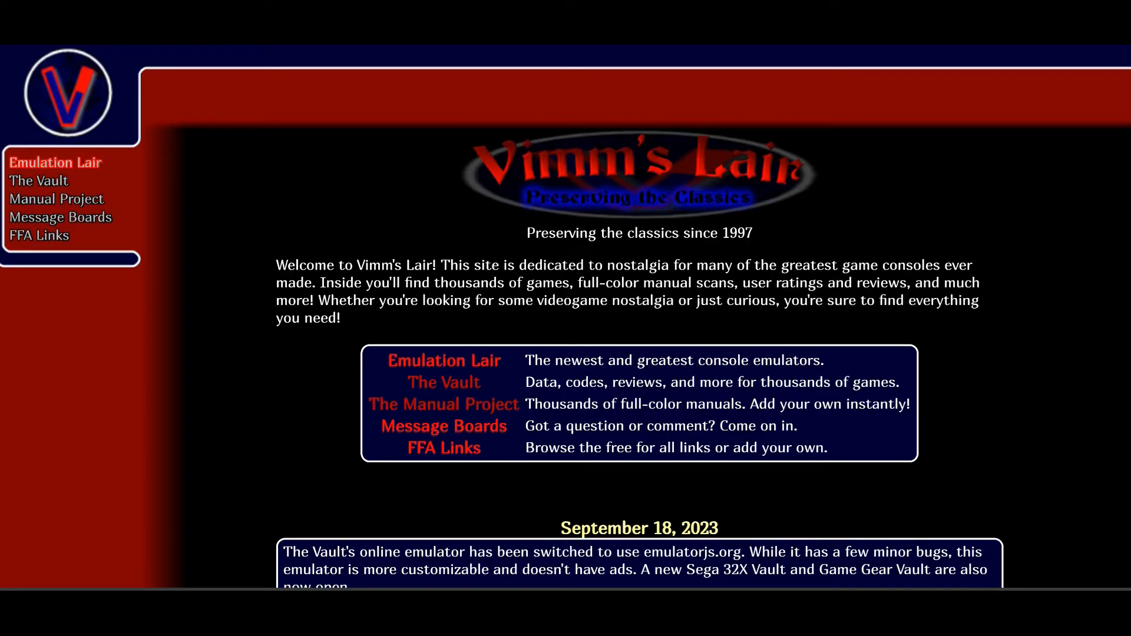
- Browse the Emulation Lair console list, then enter The Vault of games
click(56, 162)
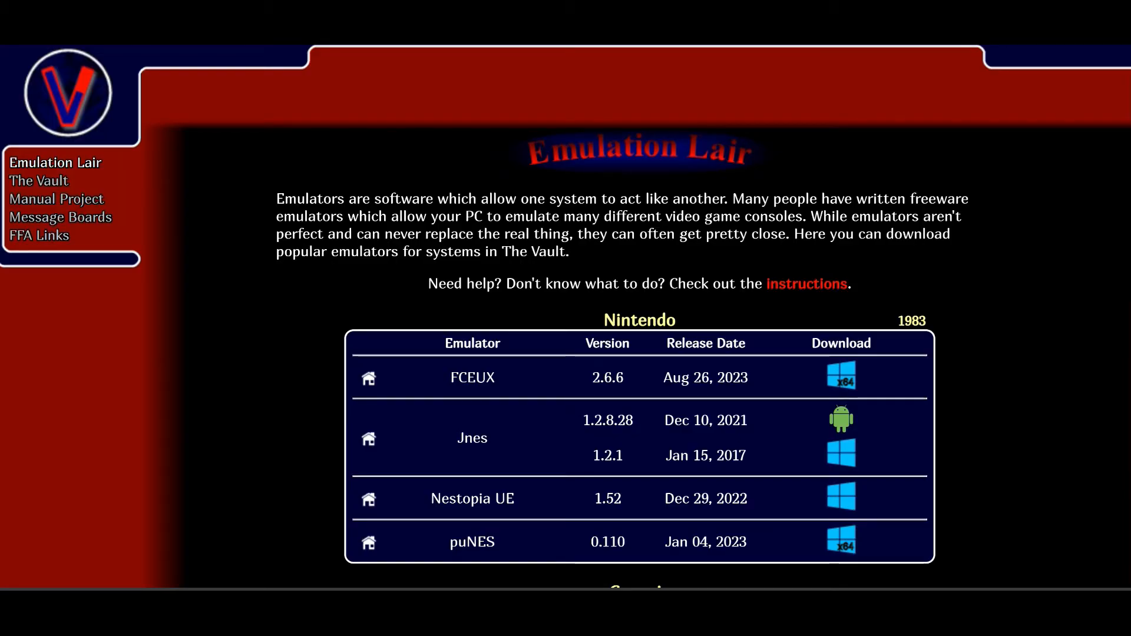
scroll(down, 3)
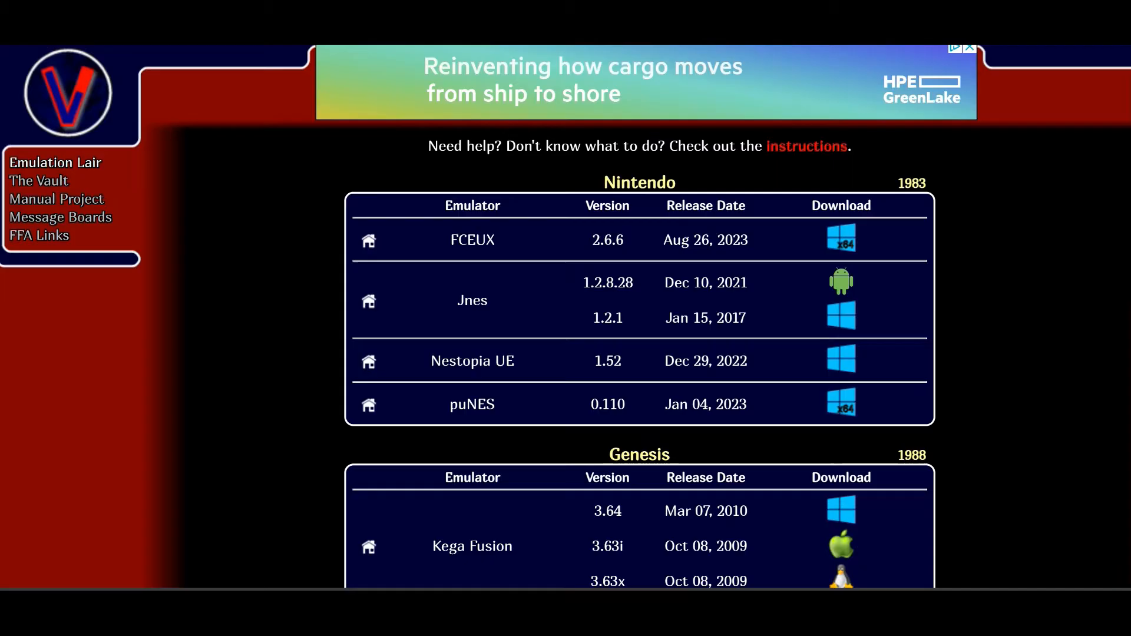
scroll(down, 3)
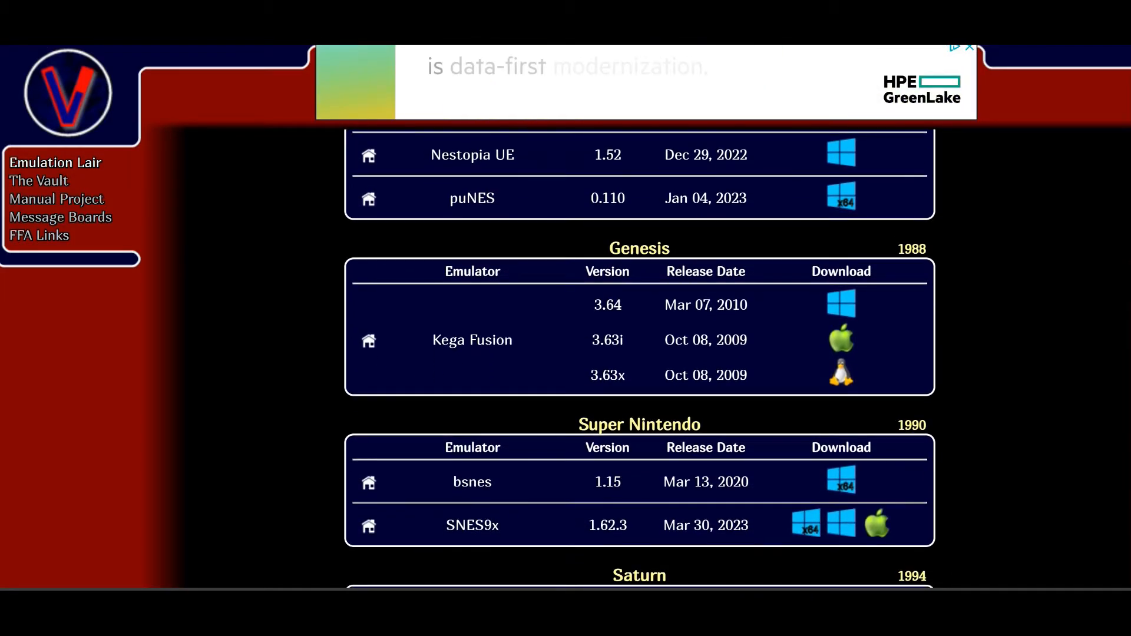
scroll(down, 3)
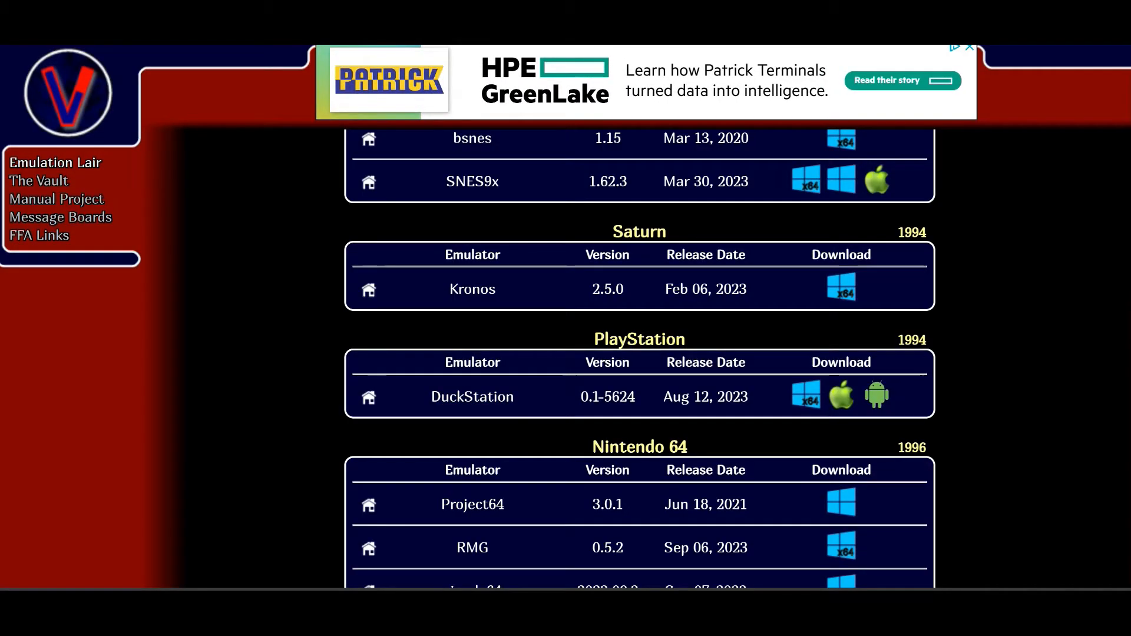
scroll(down, 3)
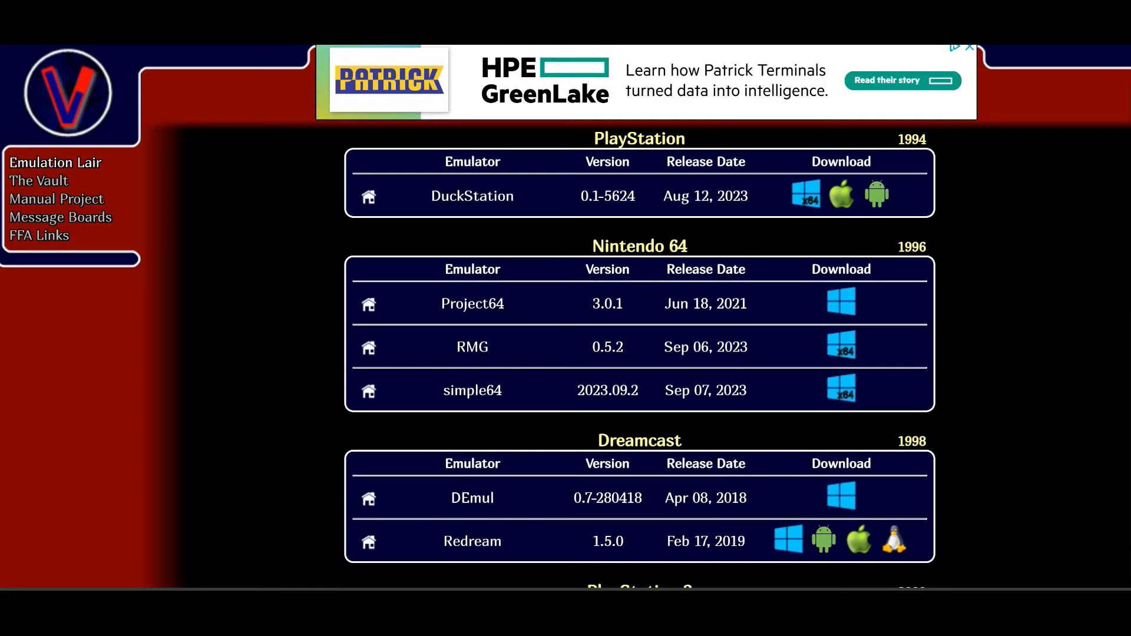
scroll(down, 3)
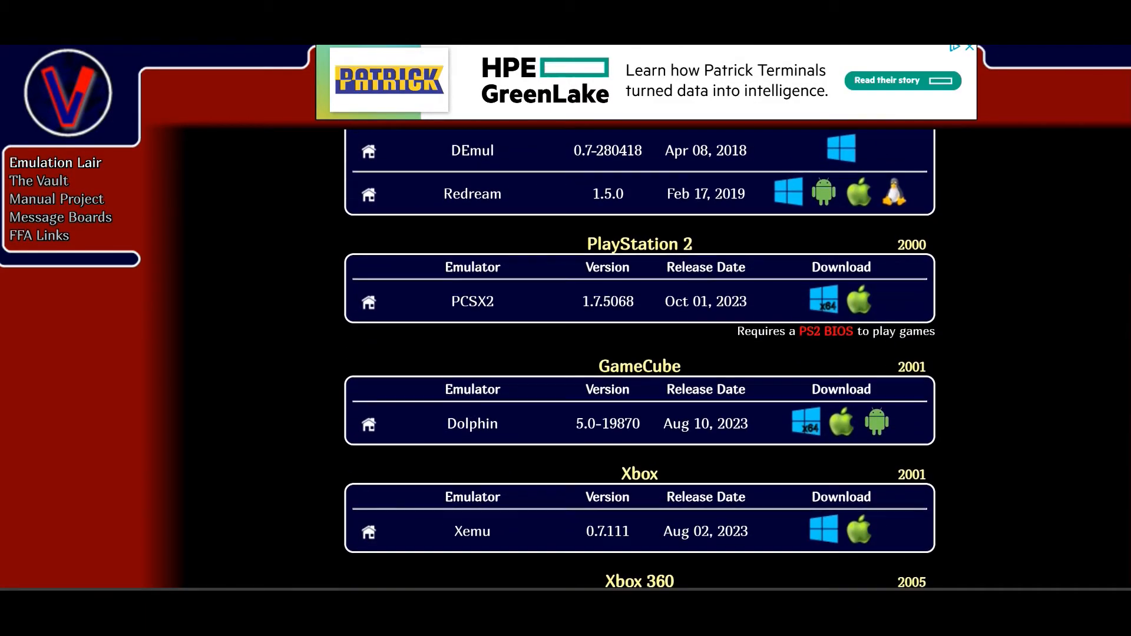
scroll(down, 3)
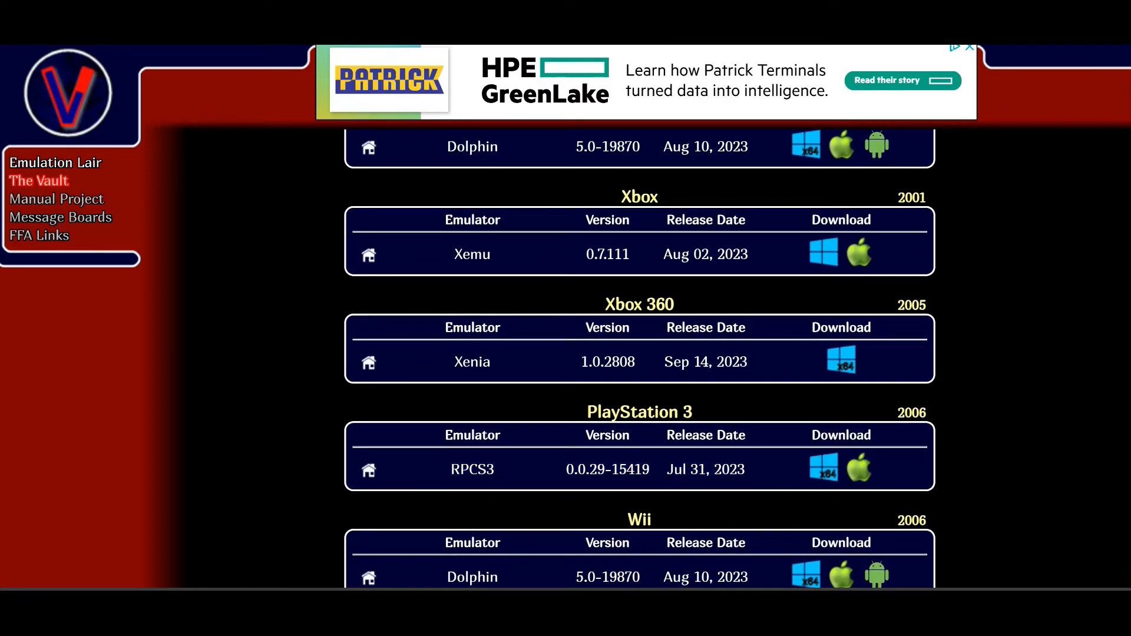
click(39, 181)
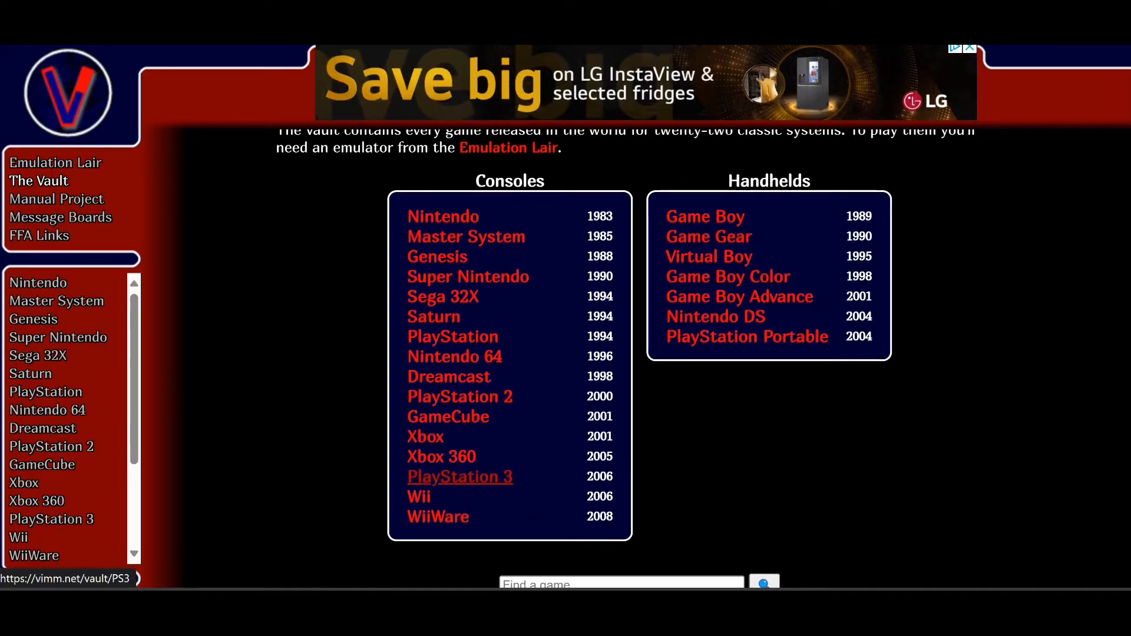
- Open the Metal Gear Solid: HD Collection entry in the PlayStation 3 vault
click(460, 476)
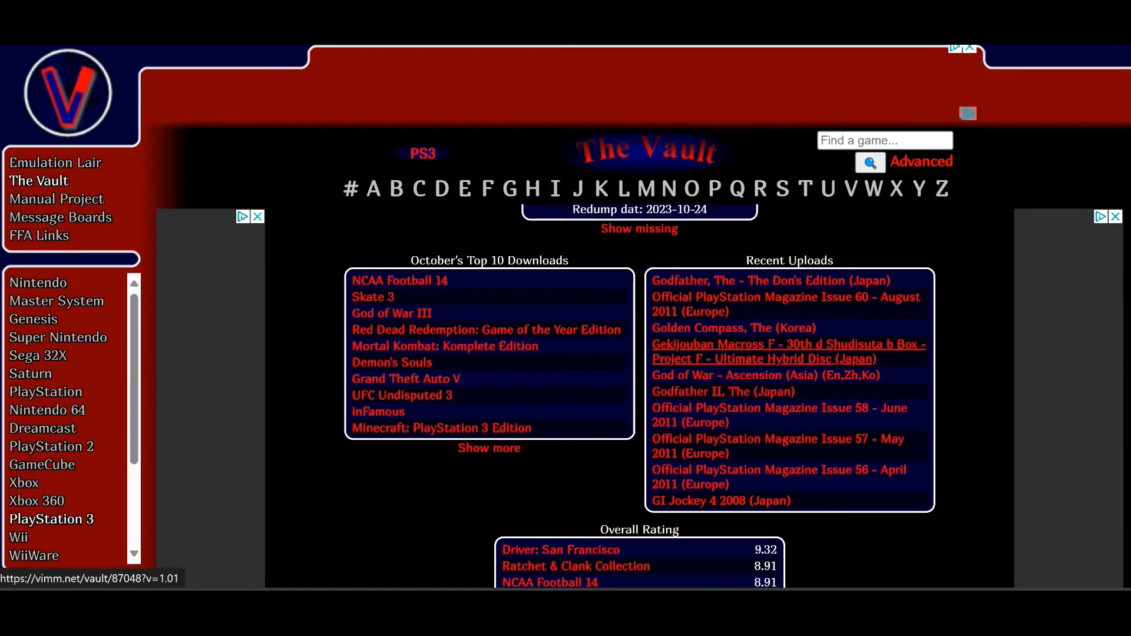
scroll(down, 3)
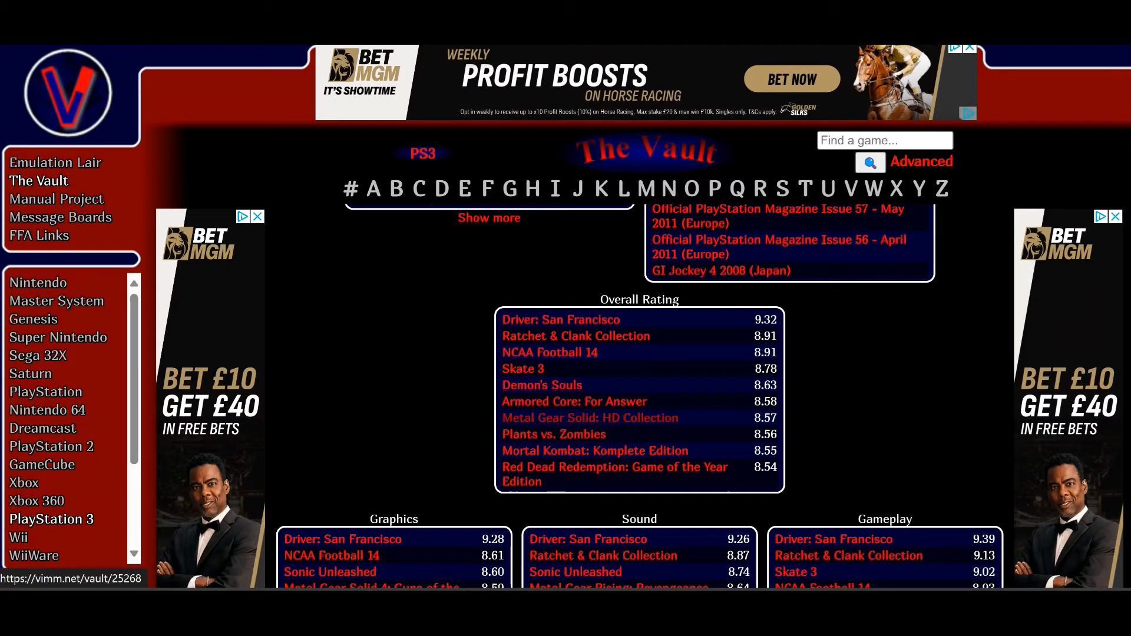
click(589, 418)
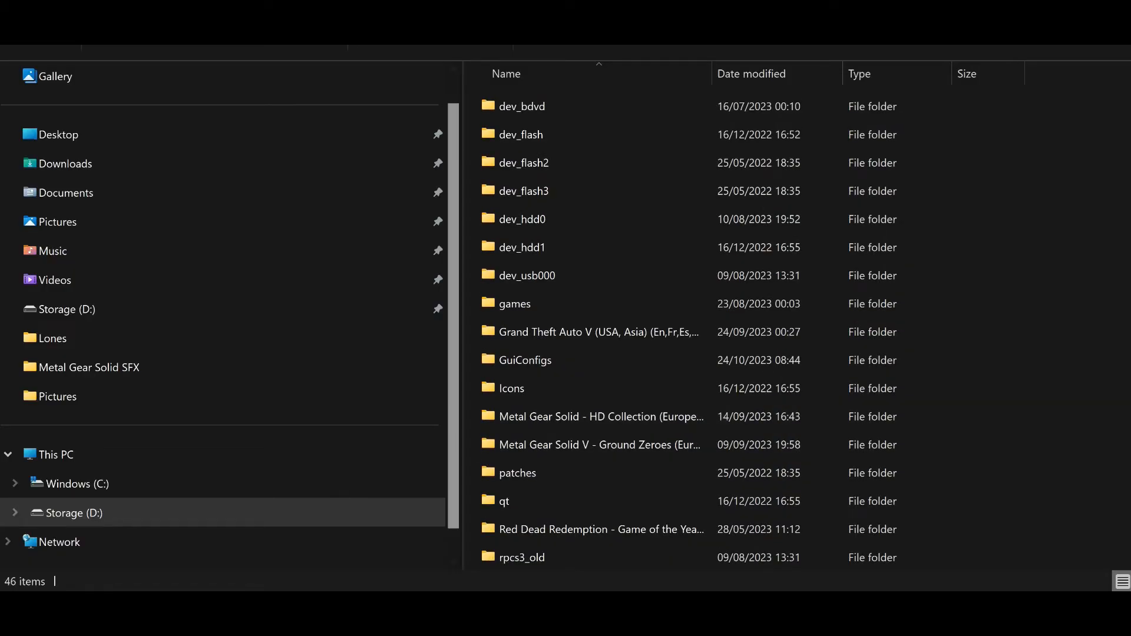
- Inspect the Metal Gear Solid HD Collection folder's extracted PS3_GAME contents in File Explorer
click(598, 417)
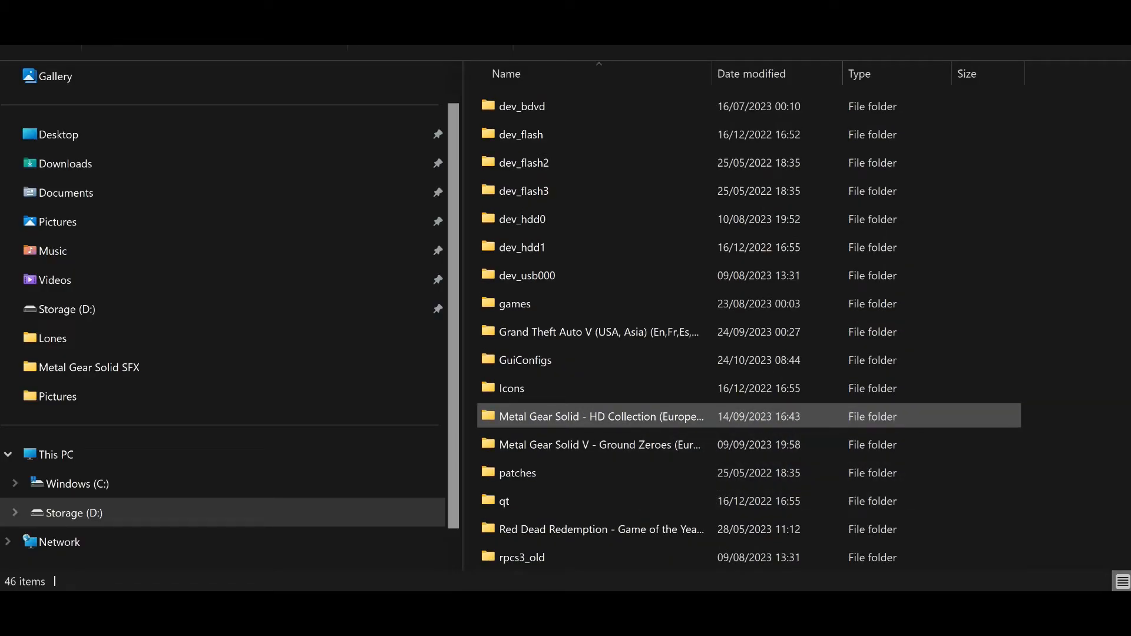
double_click(601, 417)
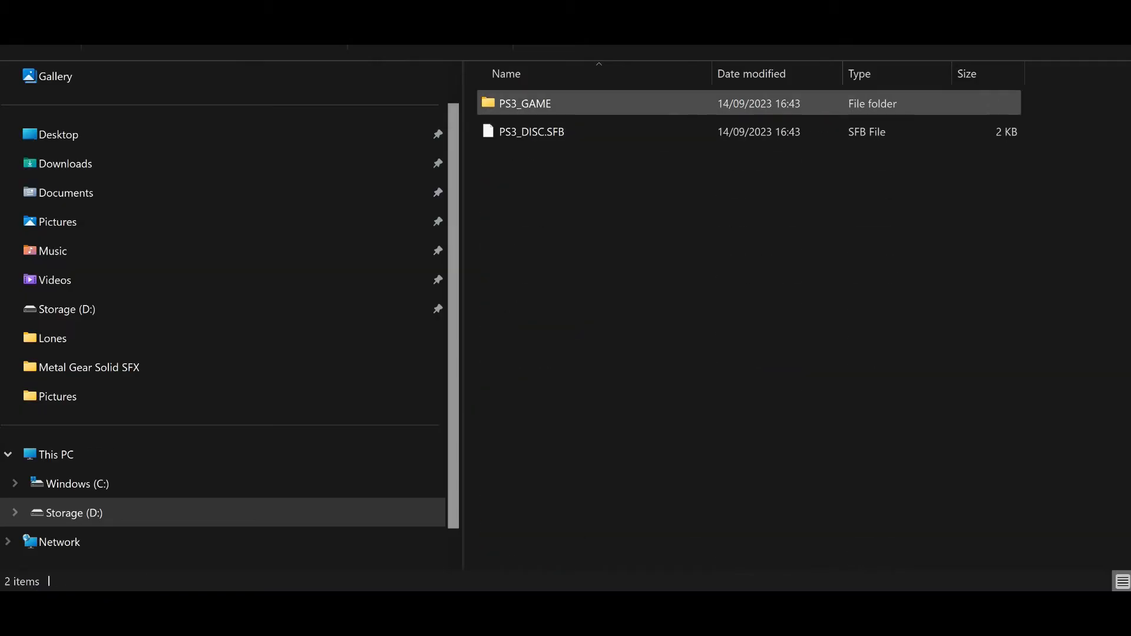
double_click(524, 104)
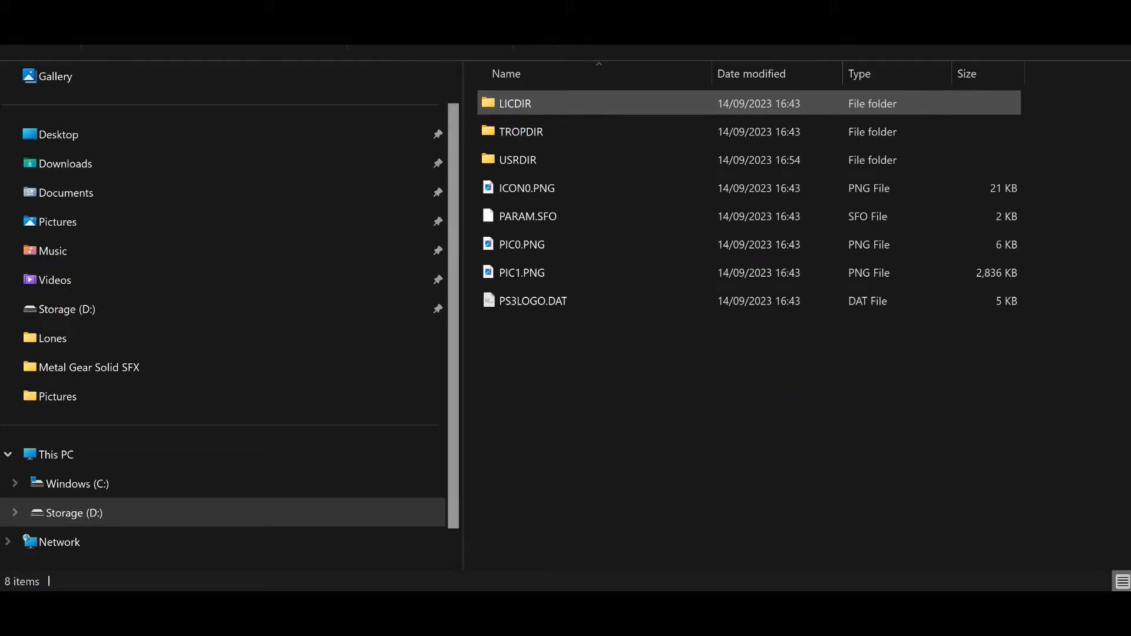
click(516, 104)
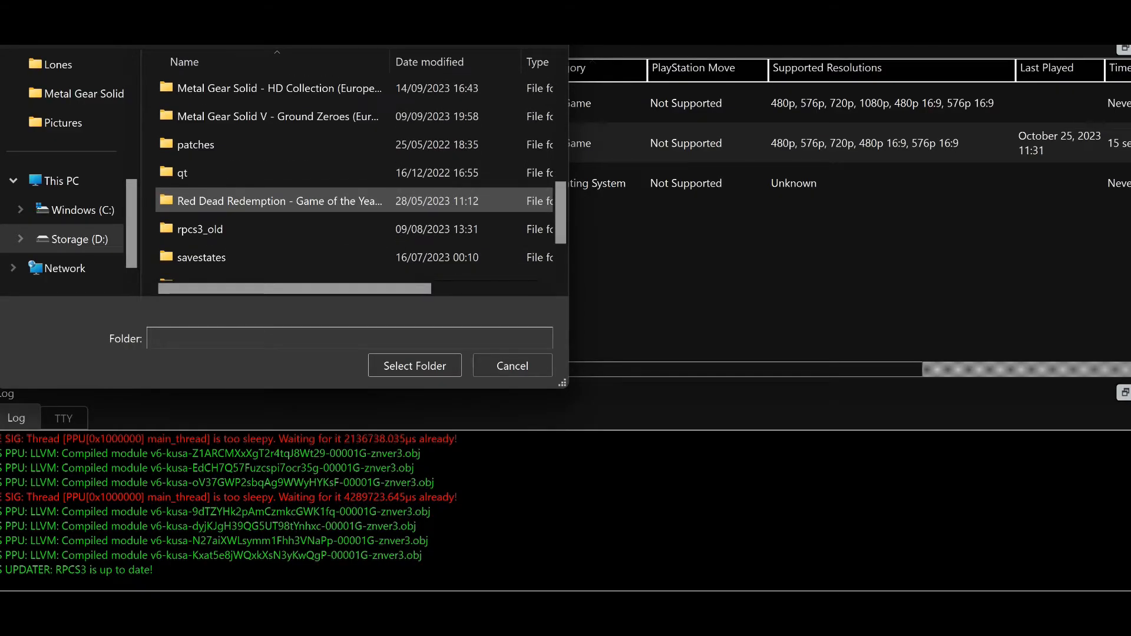
mouse_move(285, 200)
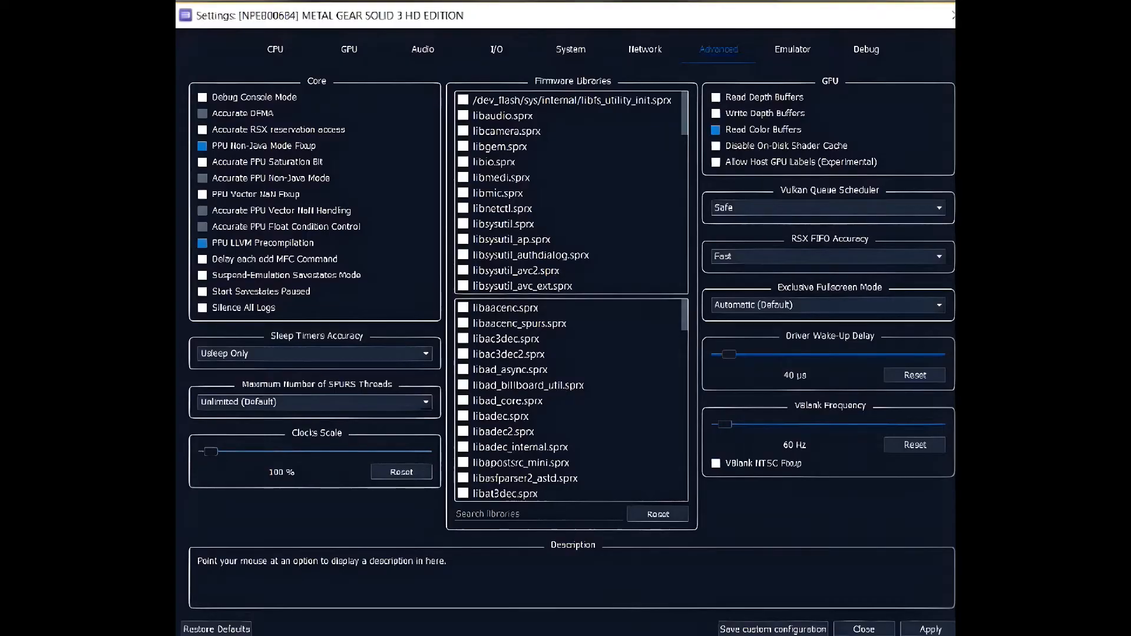
- Review the Advanced and CPU options of the Metal Gear Solid 3 HD Edition custom configuration
click(274, 49)
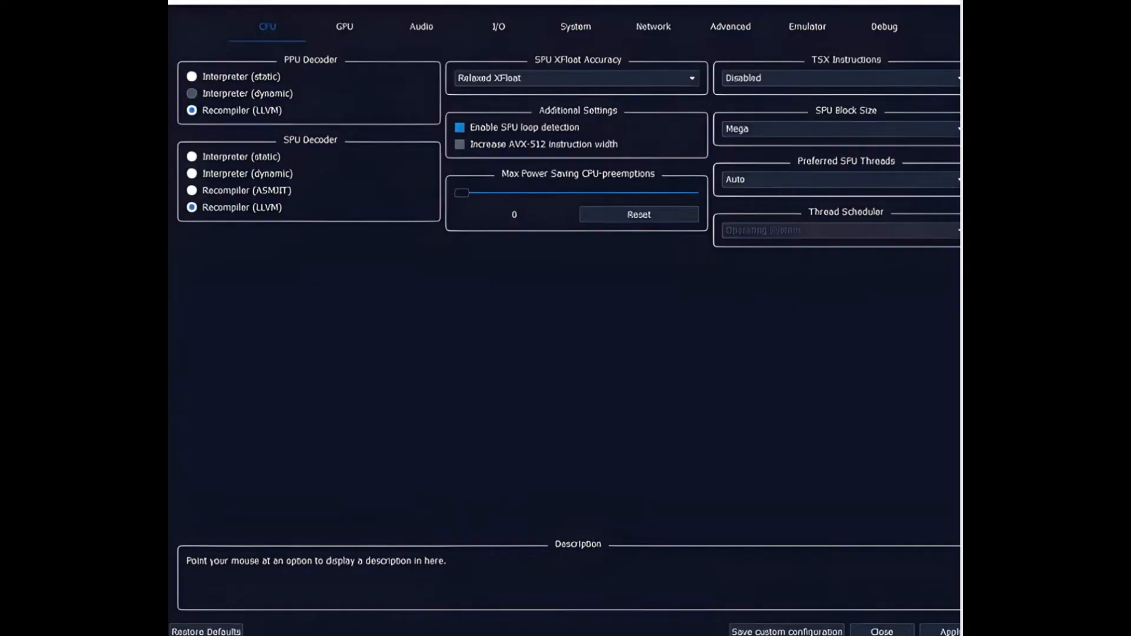
click(345, 26)
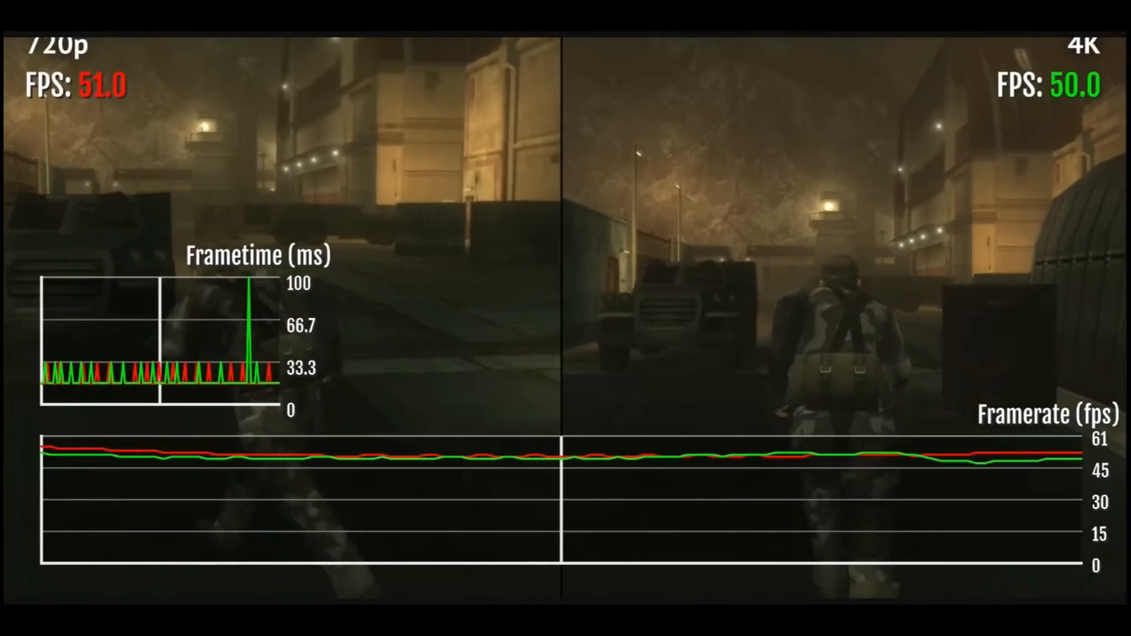
- Watch the 720p versus 4K MGS4 comparison, both holding around 50 FPS
click(792, 446)
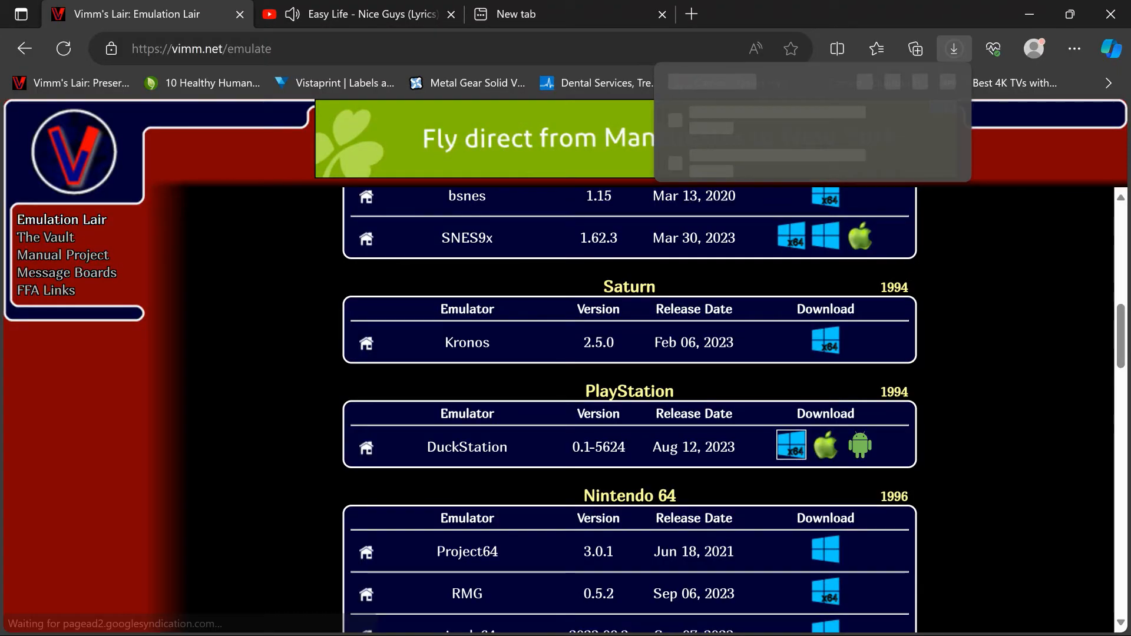
- Download the Windows DuckStation build from Vimm's Lair and launch it from D:\PS1
click(790, 446)
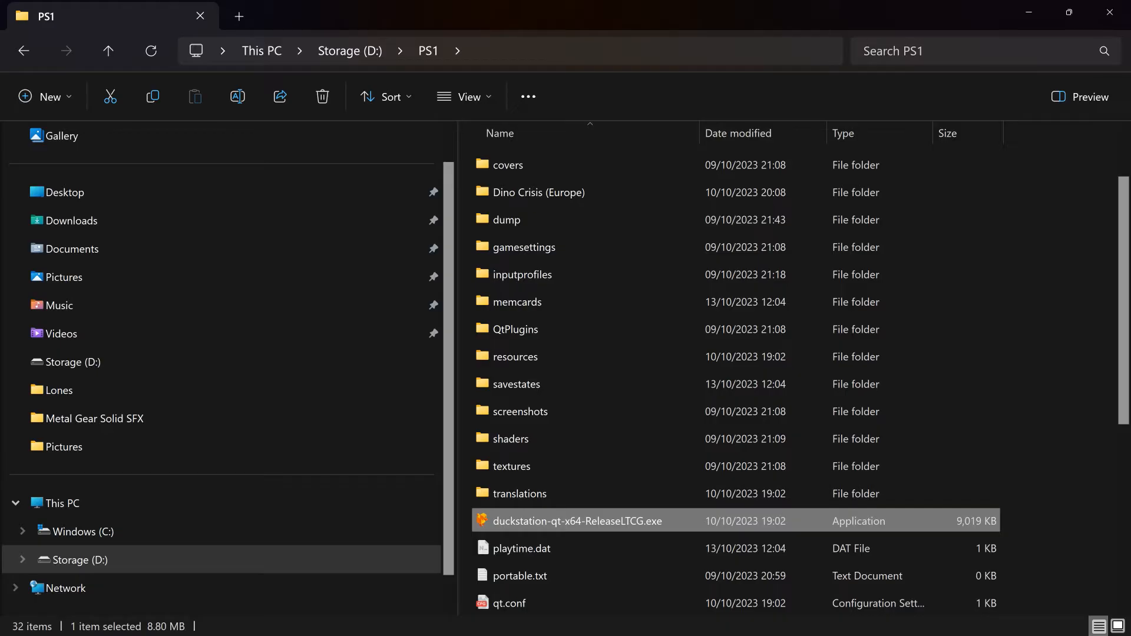
double_click(578, 521)
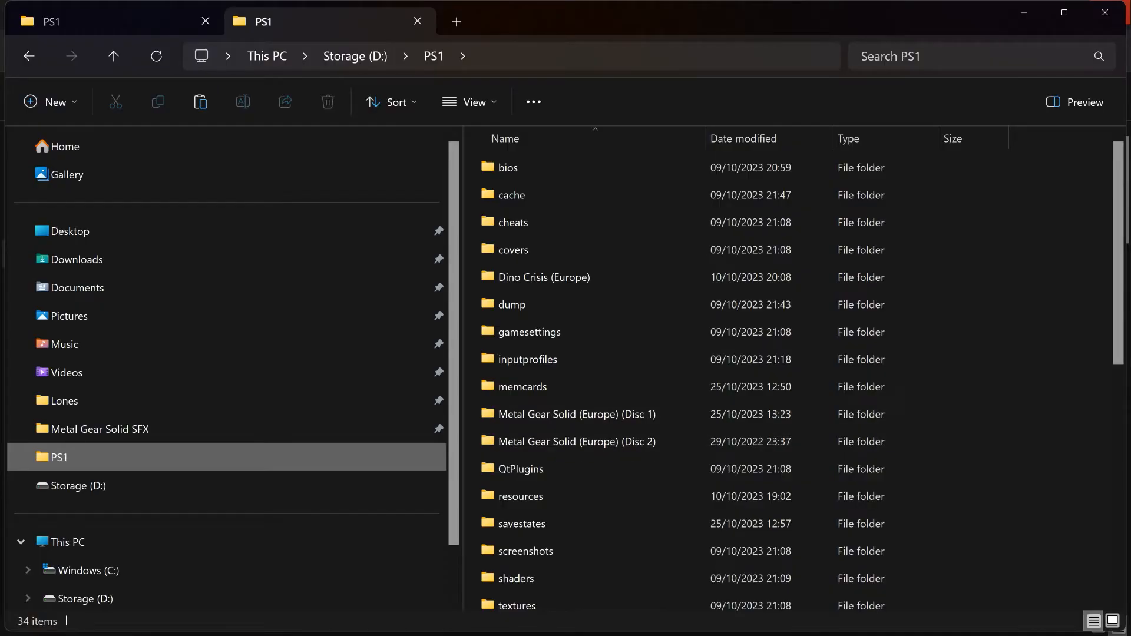
mouse_move(578, 415)
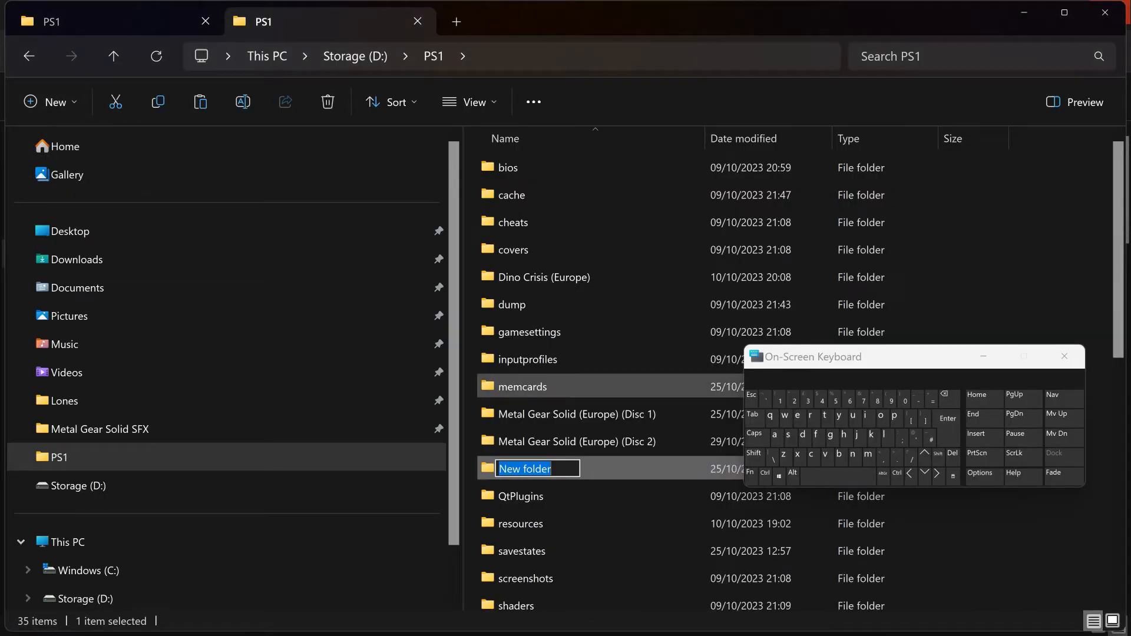
- Name the new PS1 subfolder 'Metal gear solid' to hold both discs' .bin and .cue files
key(Delete)
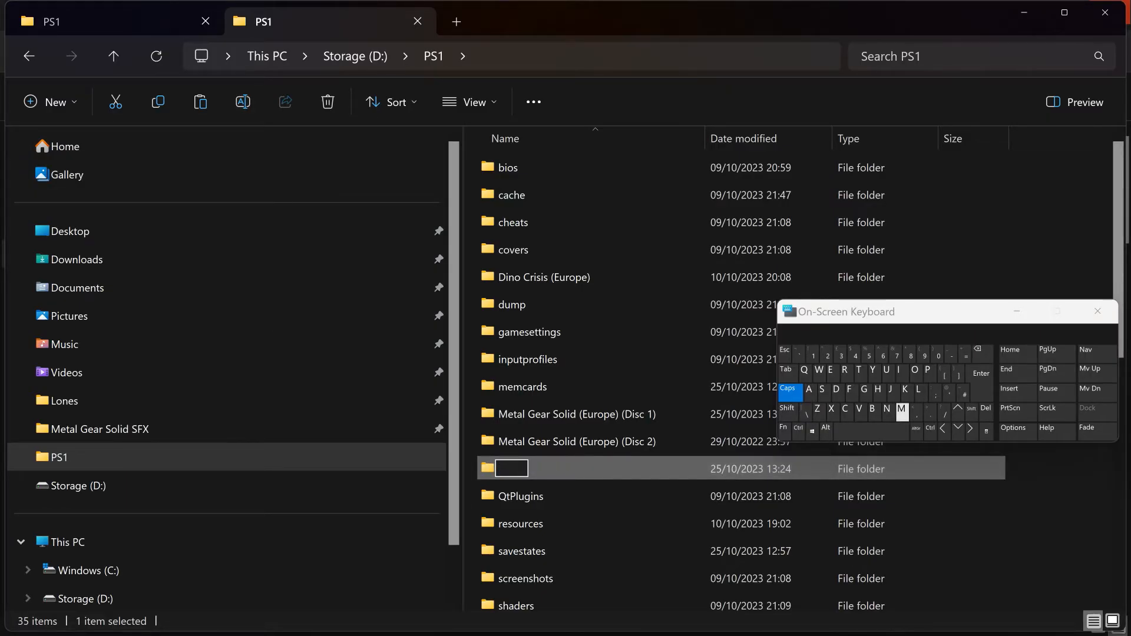
click(901, 409)
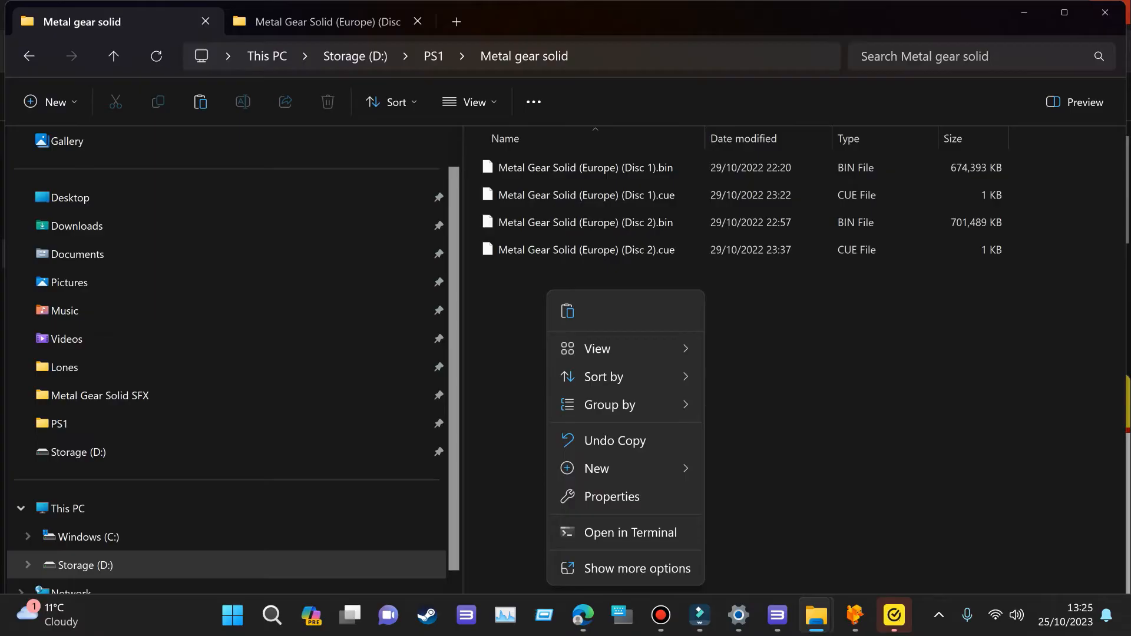
- Create a new text document renamed to 'Metal Gear Solid (Europe).m3u', accepting the extension change
click(585, 222)
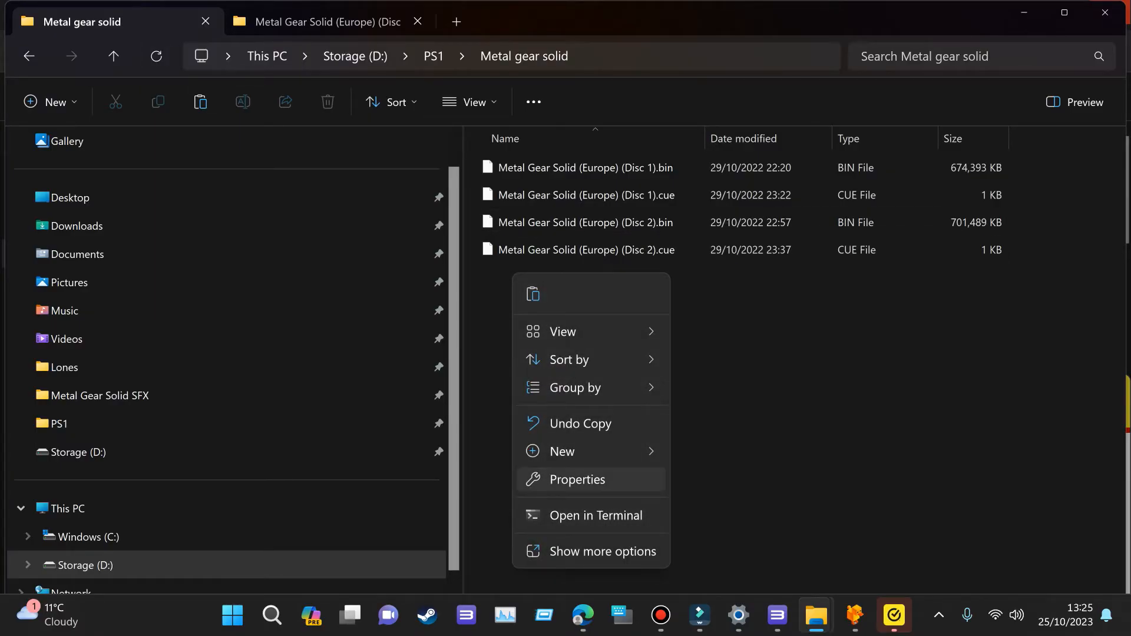
mouse_move(592, 451)
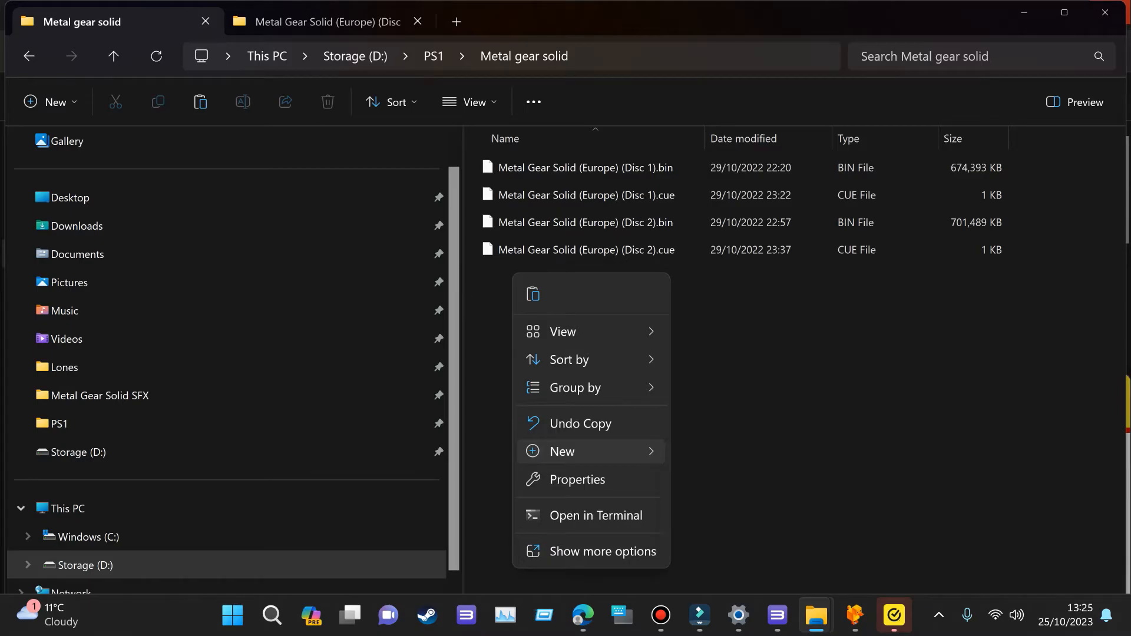
click(563, 452)
text(Metal Gear Solid (Europe).m3u)
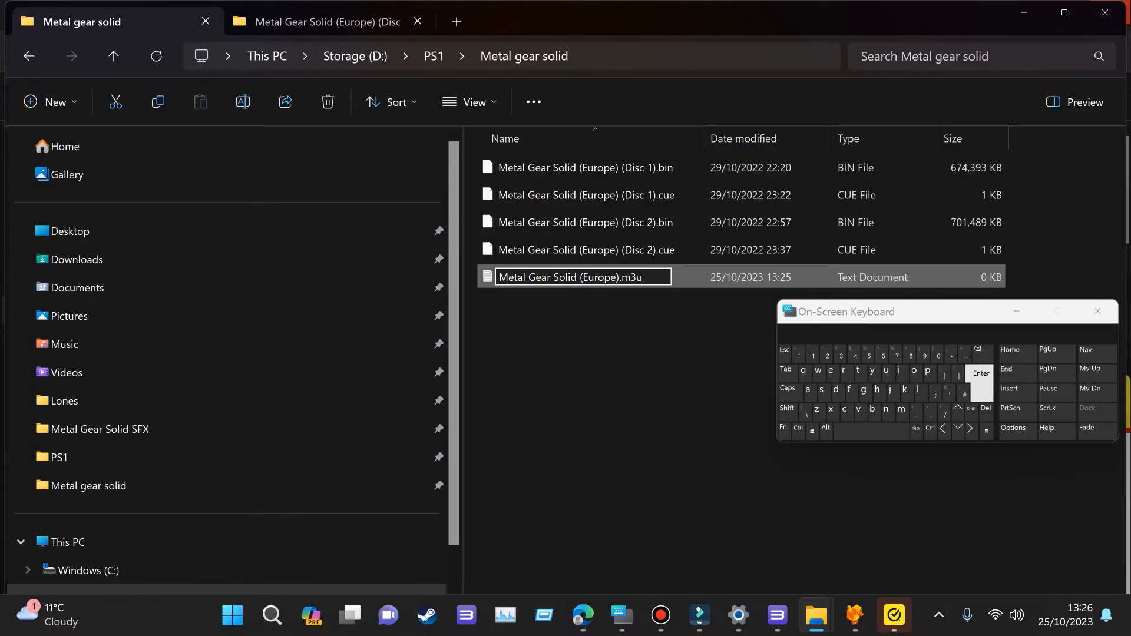
key(enter)
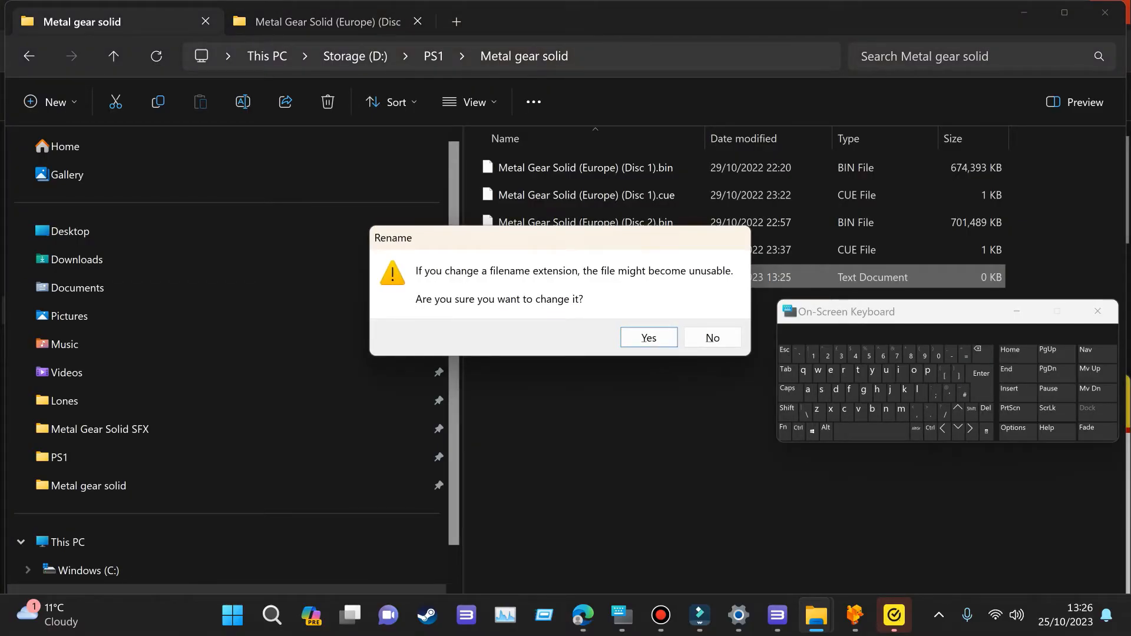
click(648, 337)
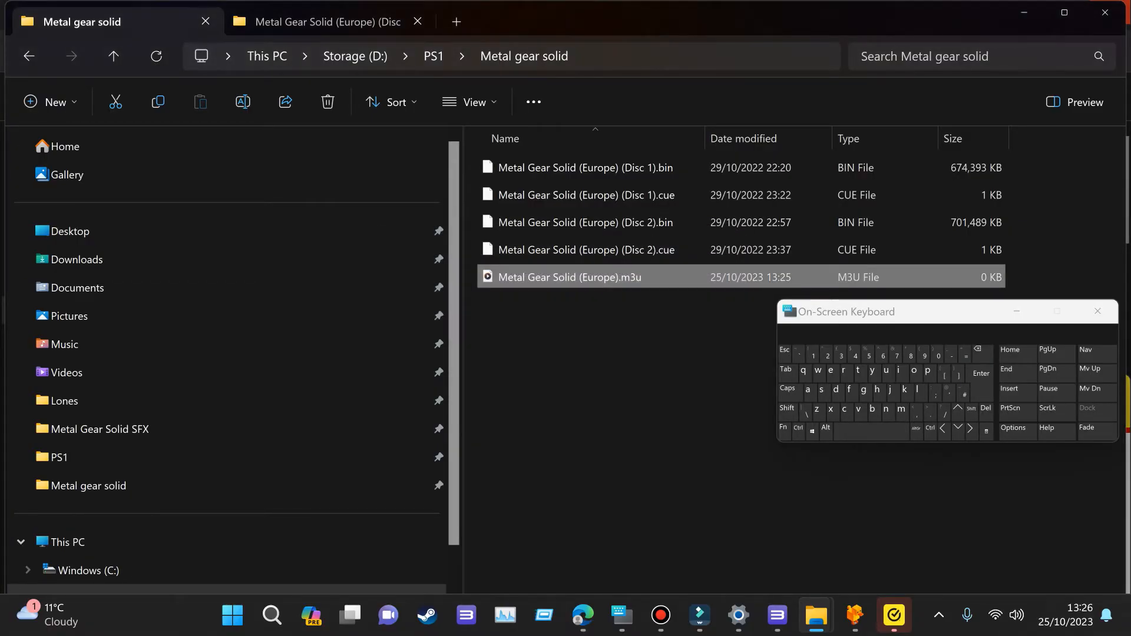
mouse_move(1099, 311)
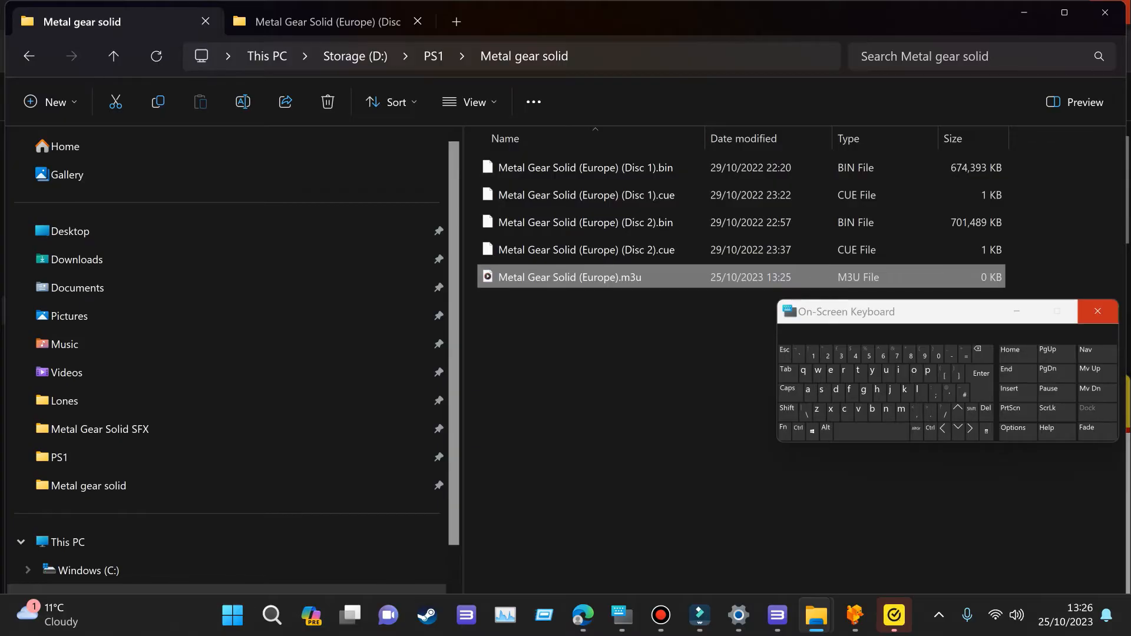
click(1099, 311)
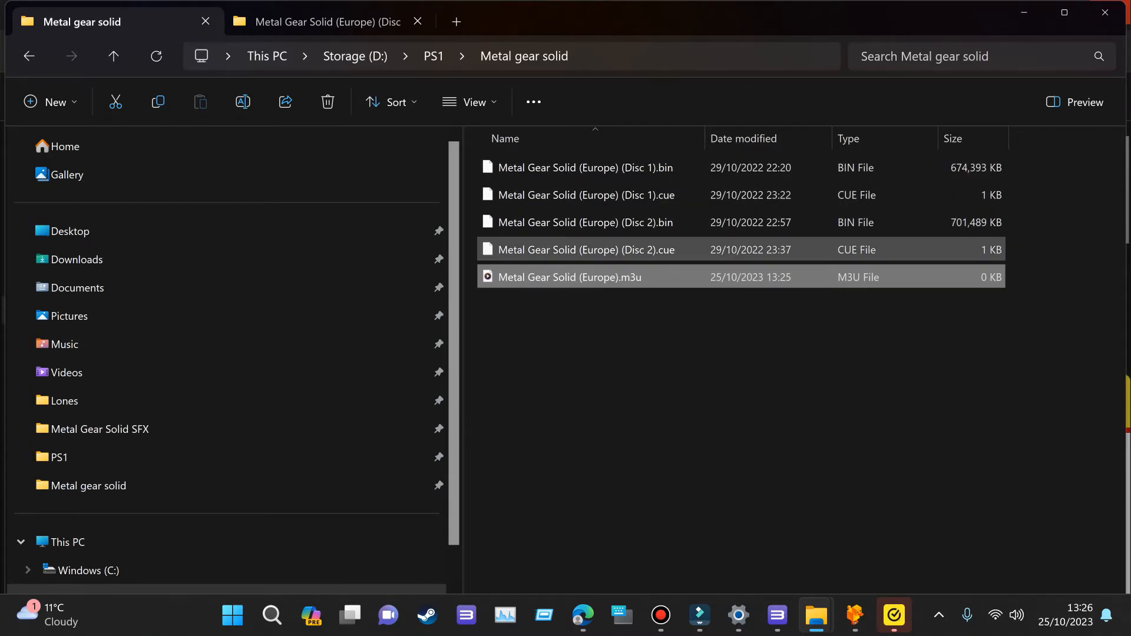
click(570, 277)
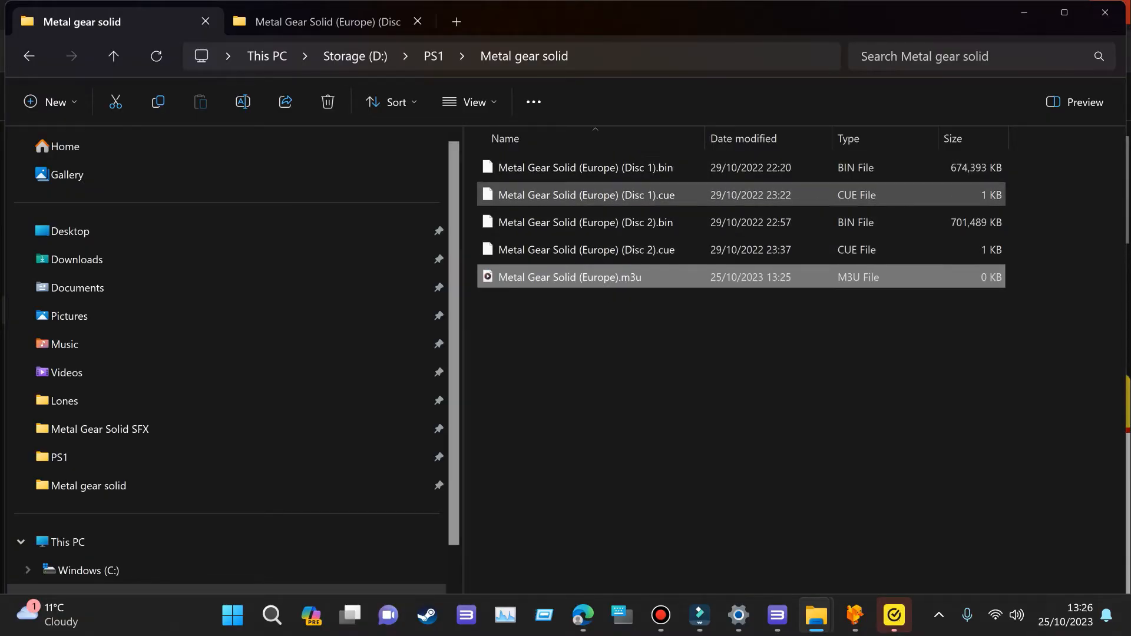
click(569, 277)
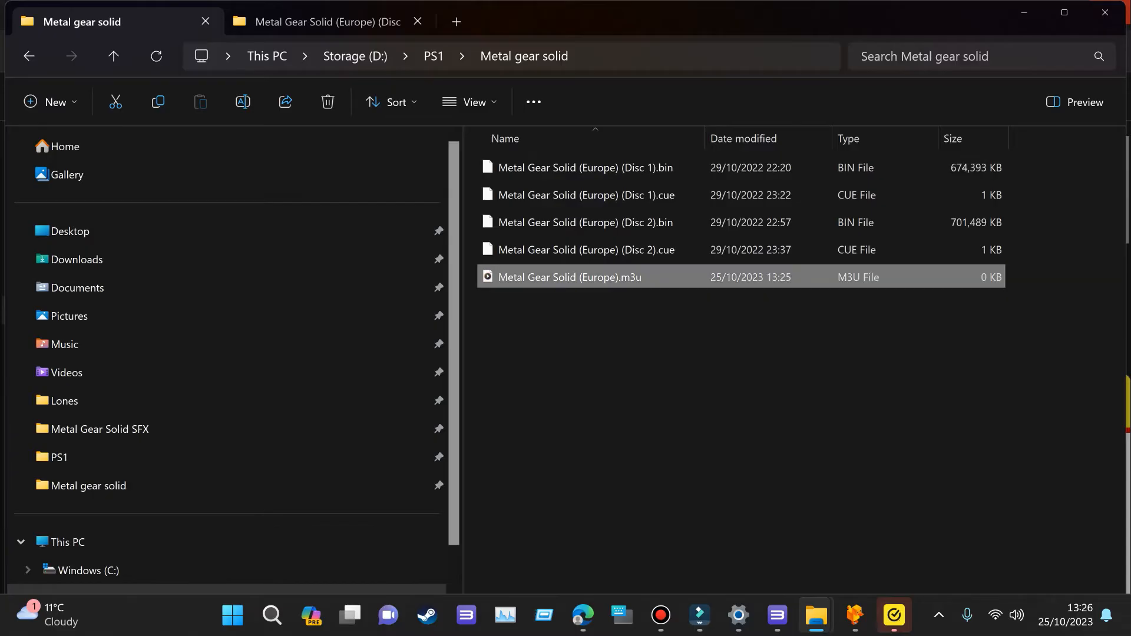
- Check the .m3u file's properties and the program that opens it (Notepad)
double_click(569, 277)
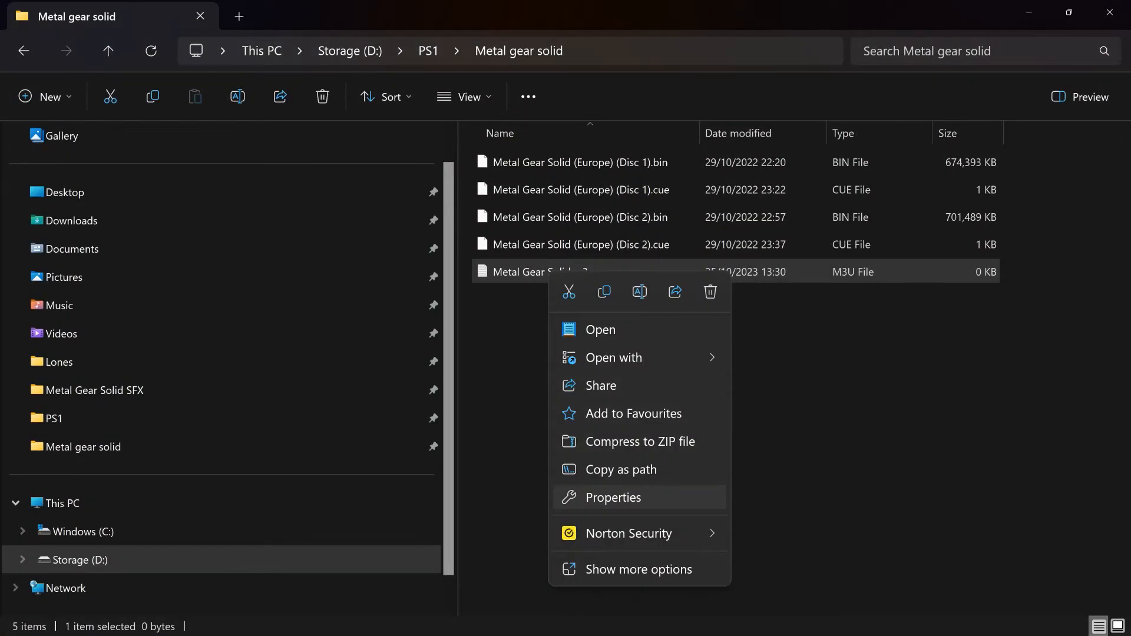
click(613, 498)
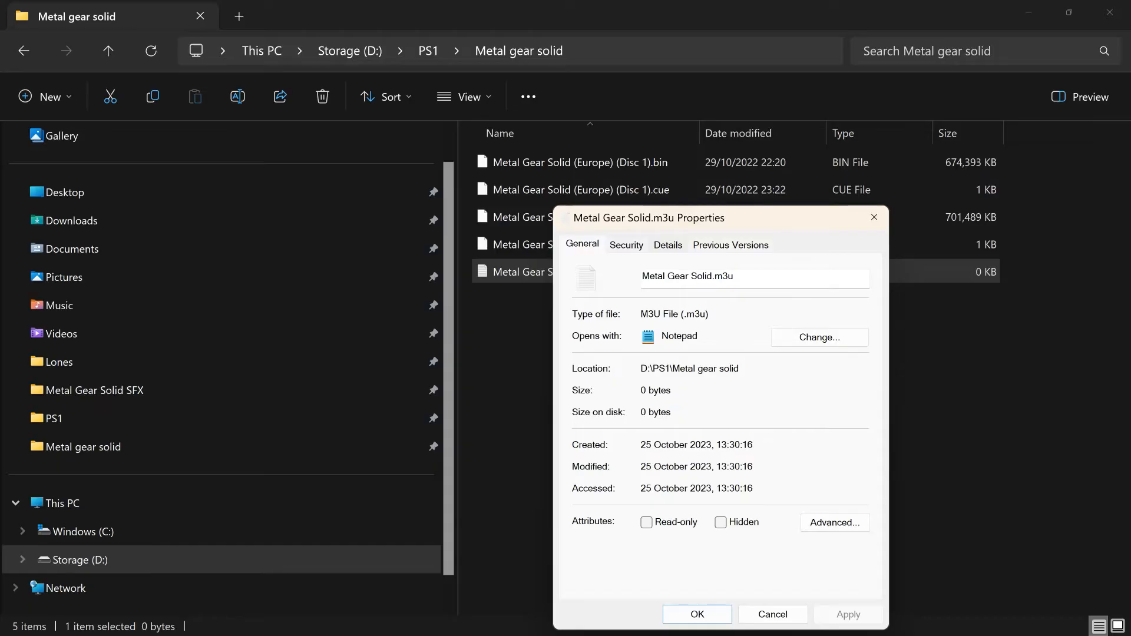
click(820, 337)
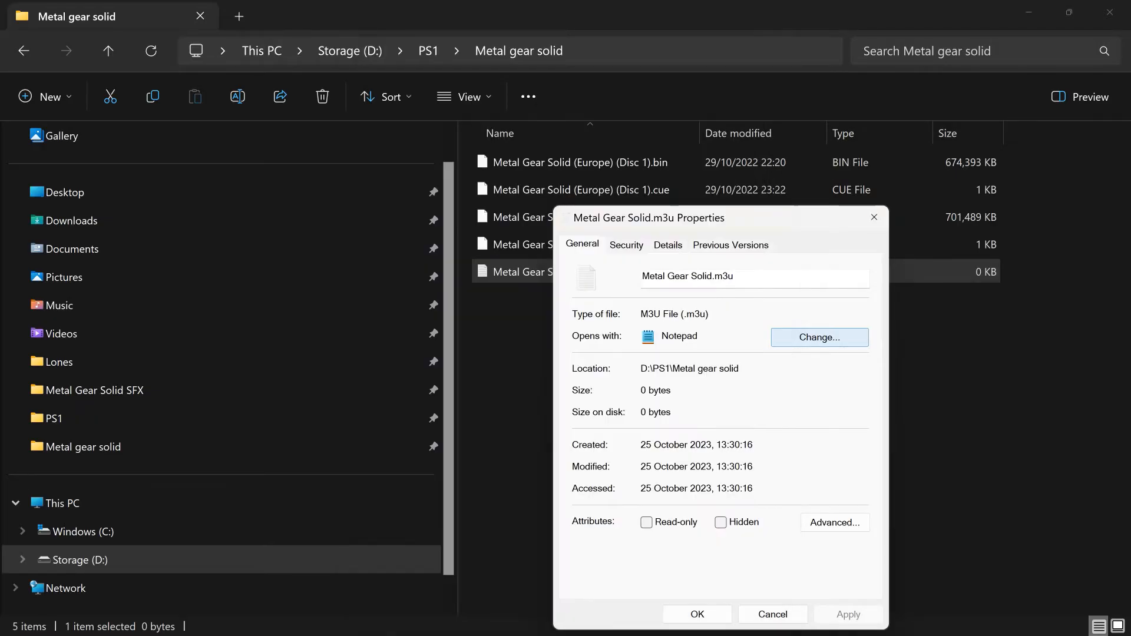
click(771, 615)
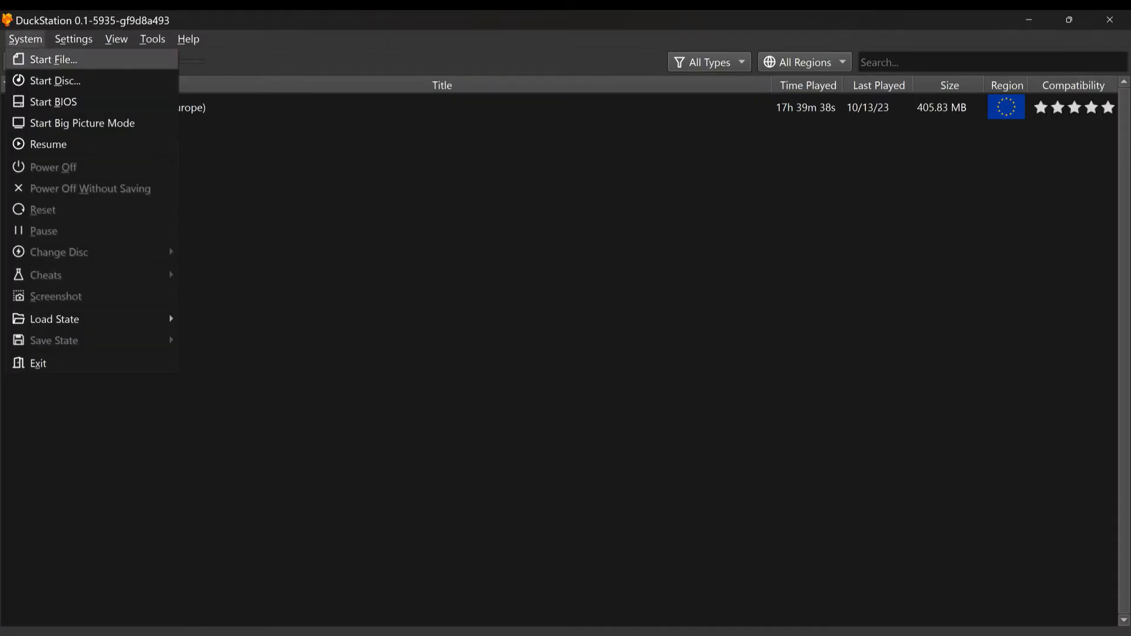
- Start Metal Gear Solid (Europe) from file in DuckStation, resuming from the prompt
click(54, 59)
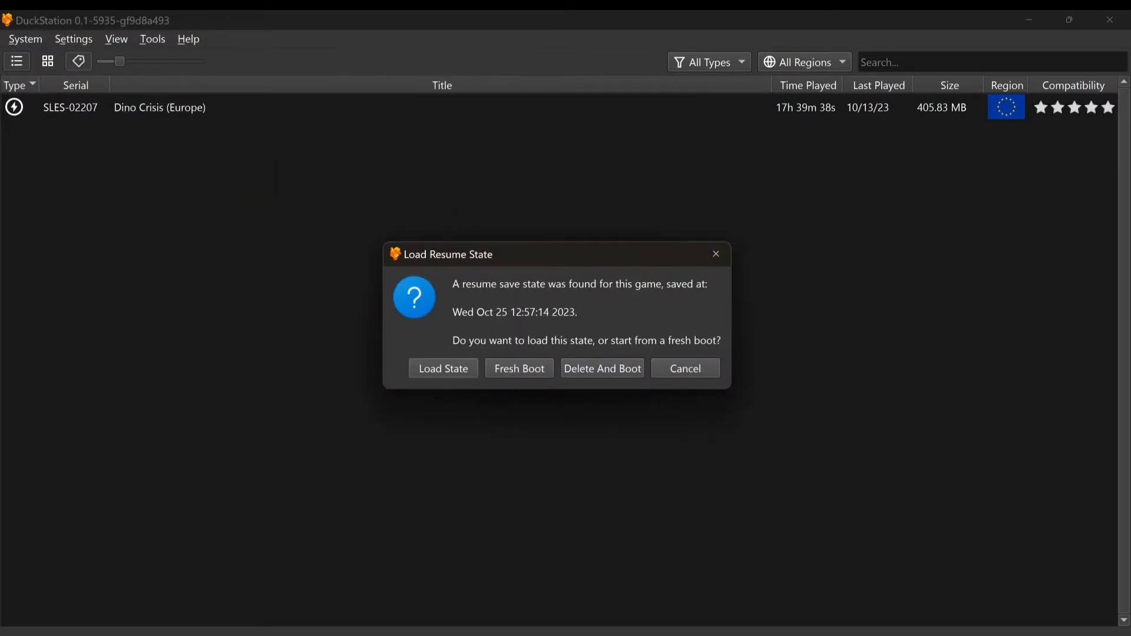
click(444, 367)
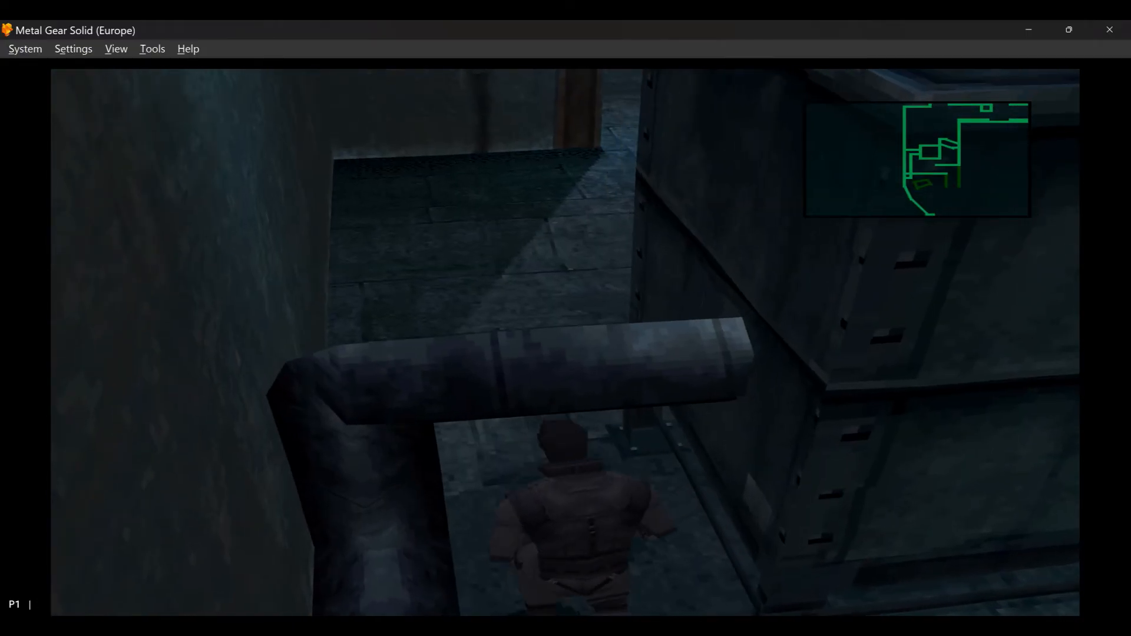
- Move the player character around in Metal Gear Solid's opening area
key(Up)
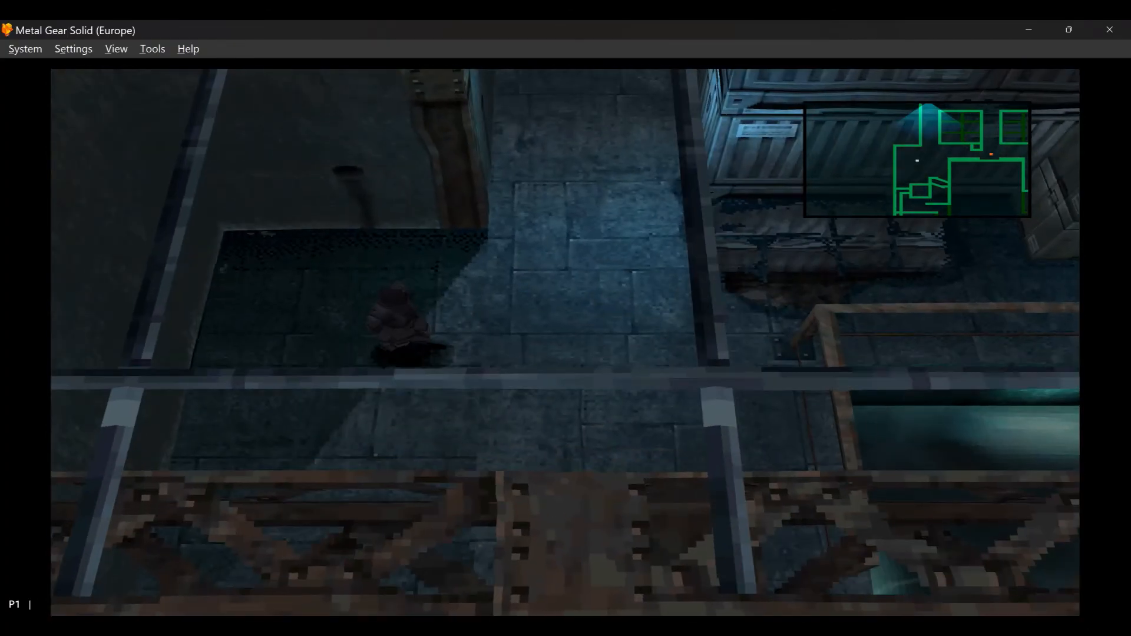
key(Left)
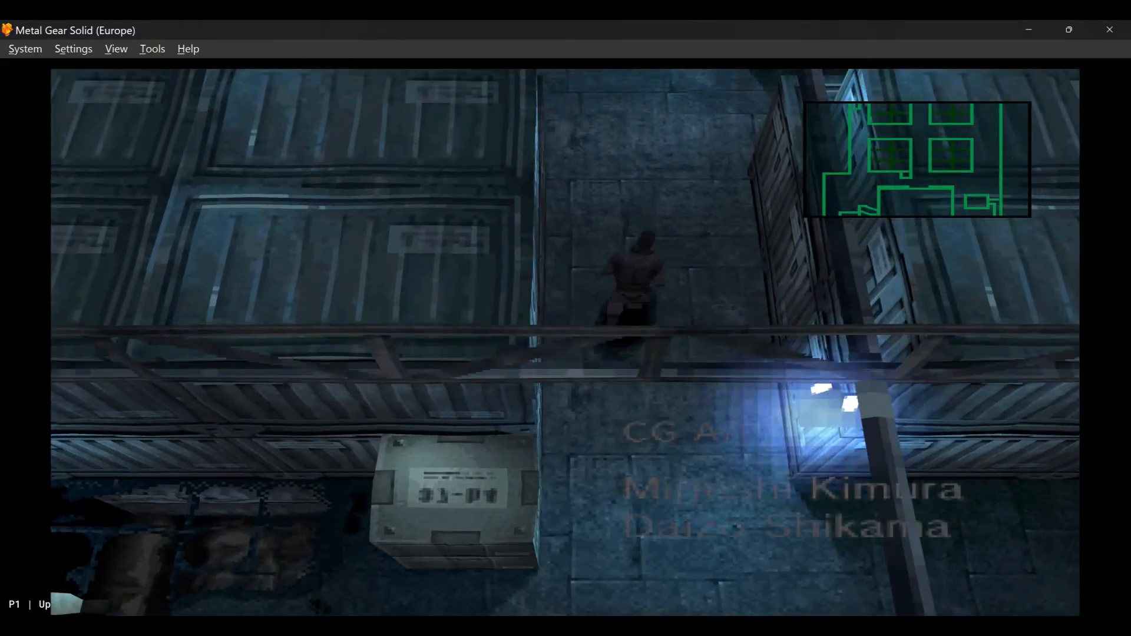
key(Right)
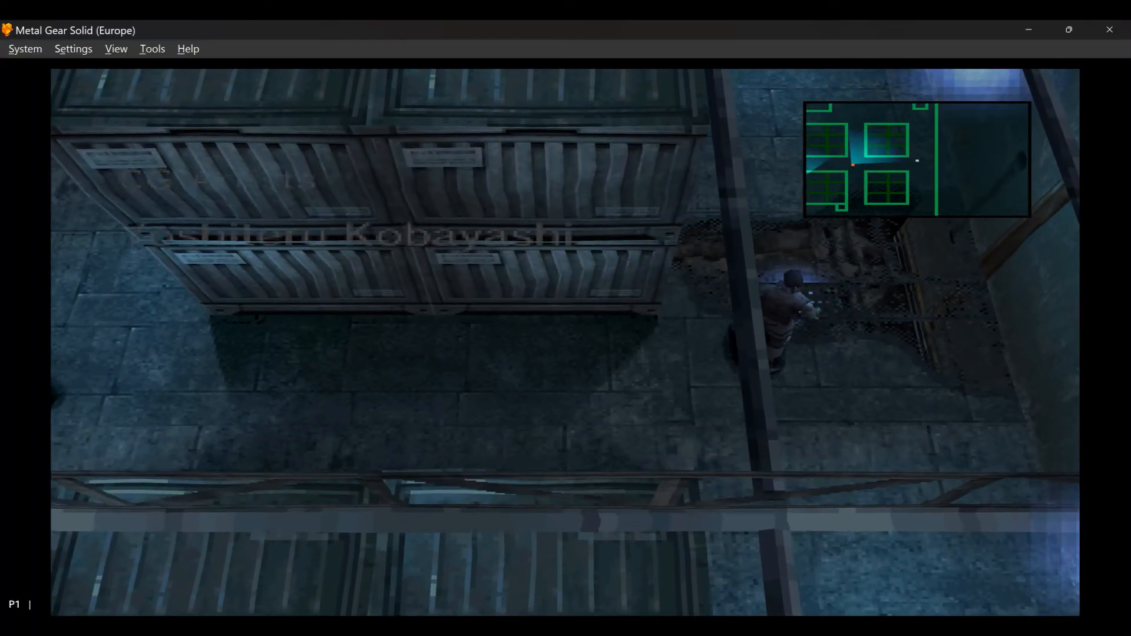
key(Up)
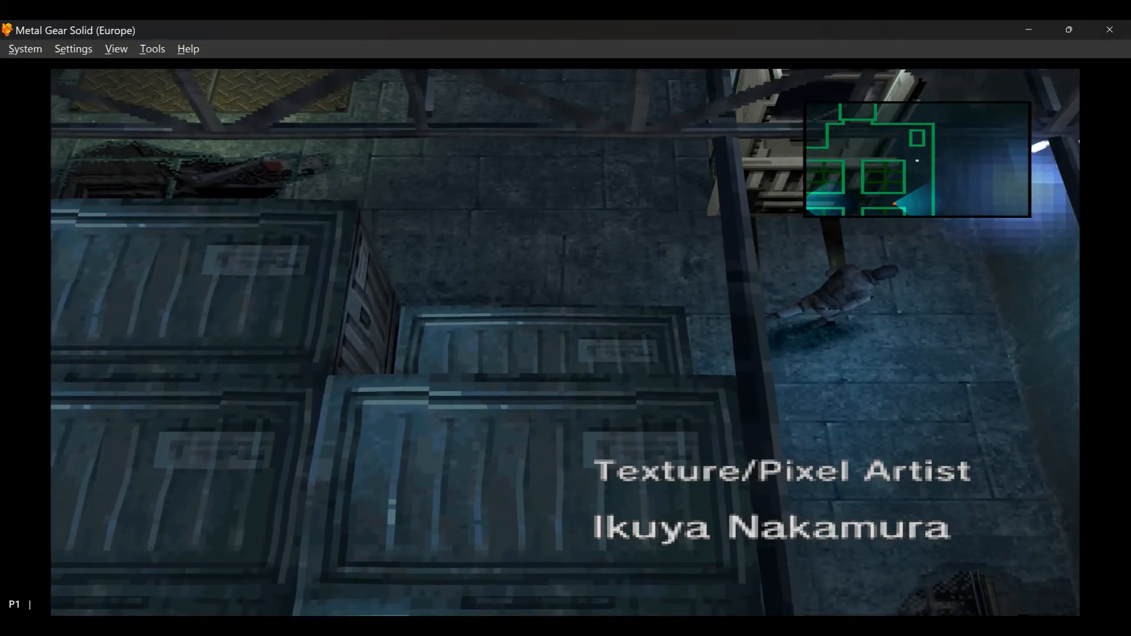
key(Up)
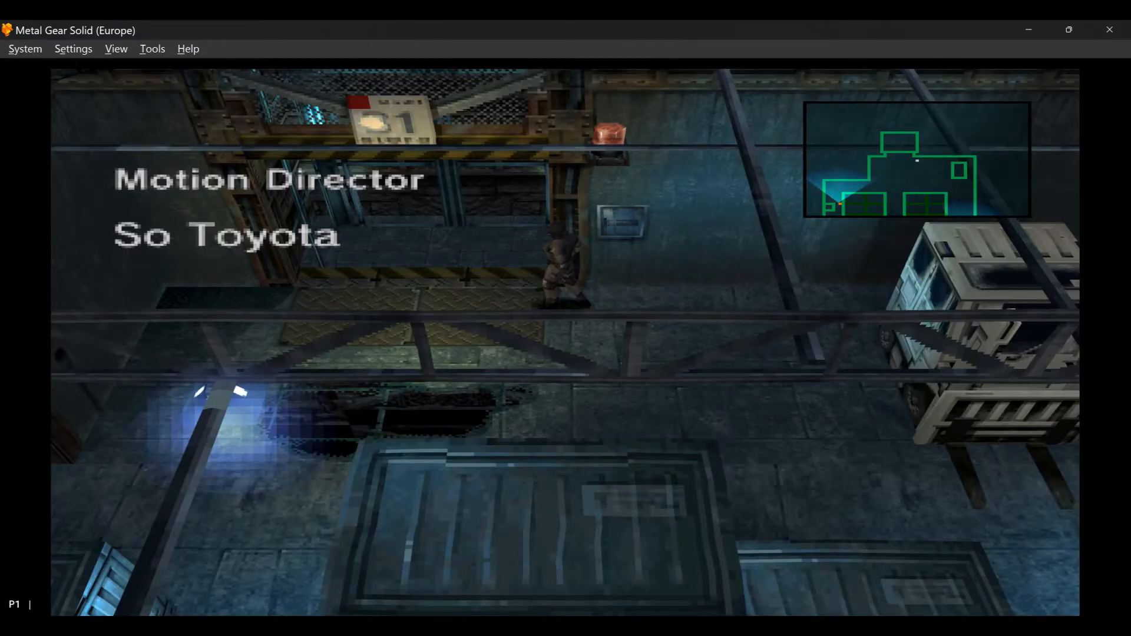
key(Up)
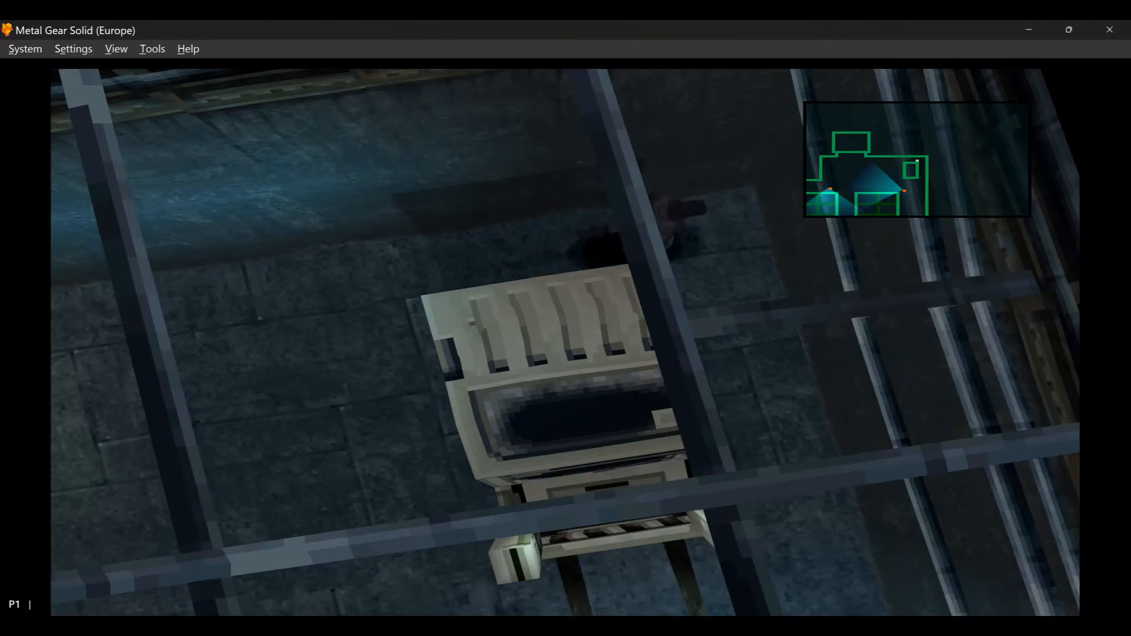
key(Triangle)
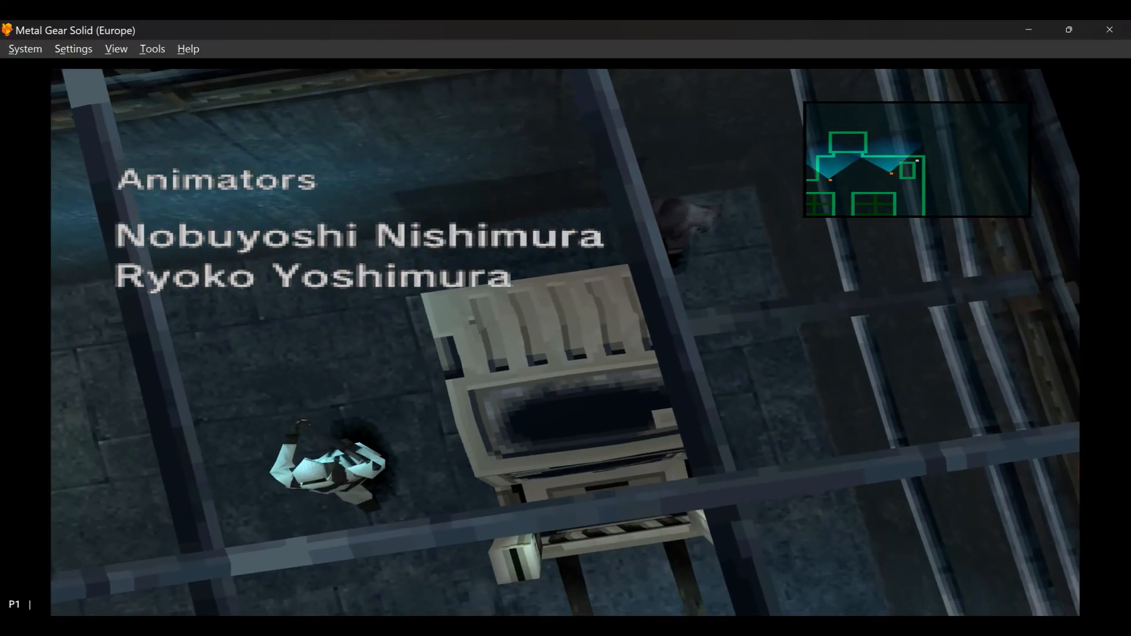
key(Left)
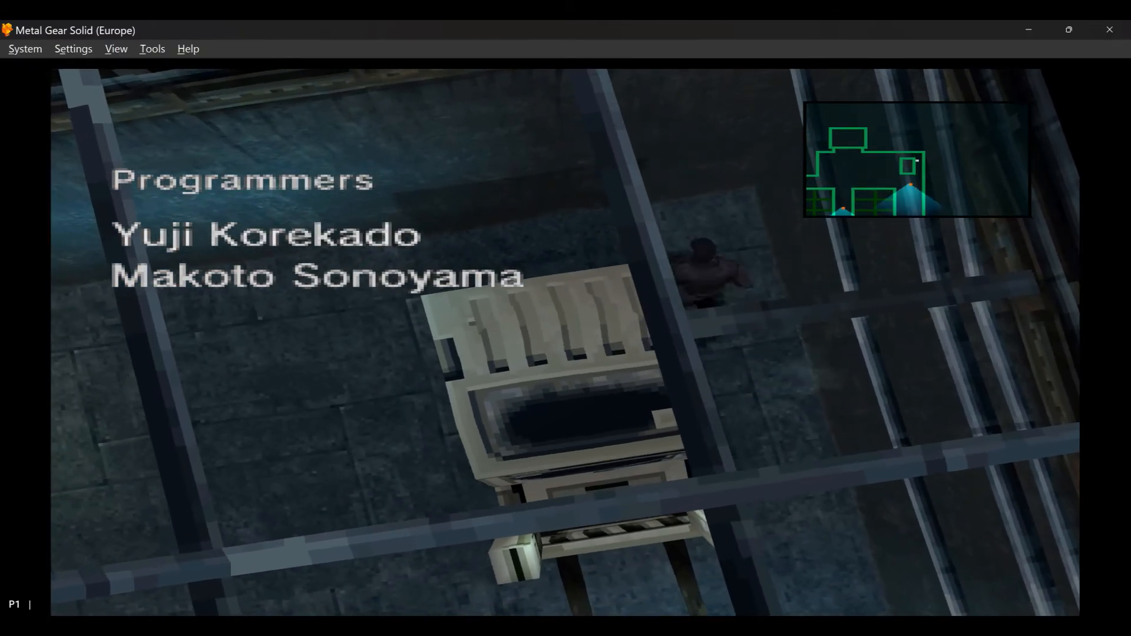
key(Down)
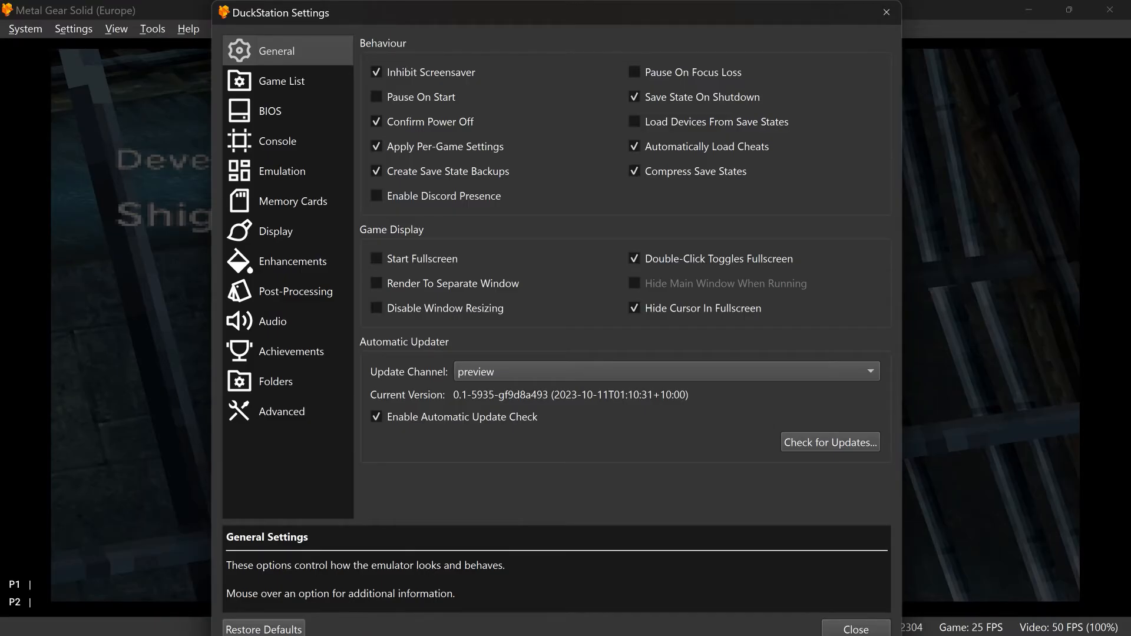
- Review the Console and Enhancements settings (9x internal resolution for 4K), then return to the rpcs3 folder
click(277, 141)
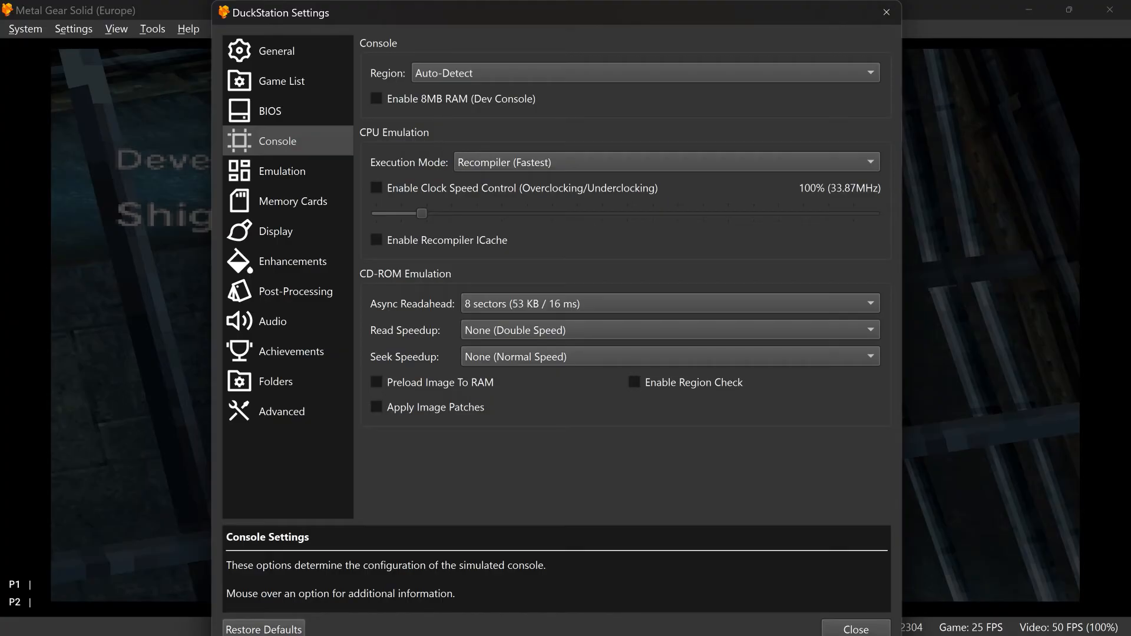
click(292, 261)
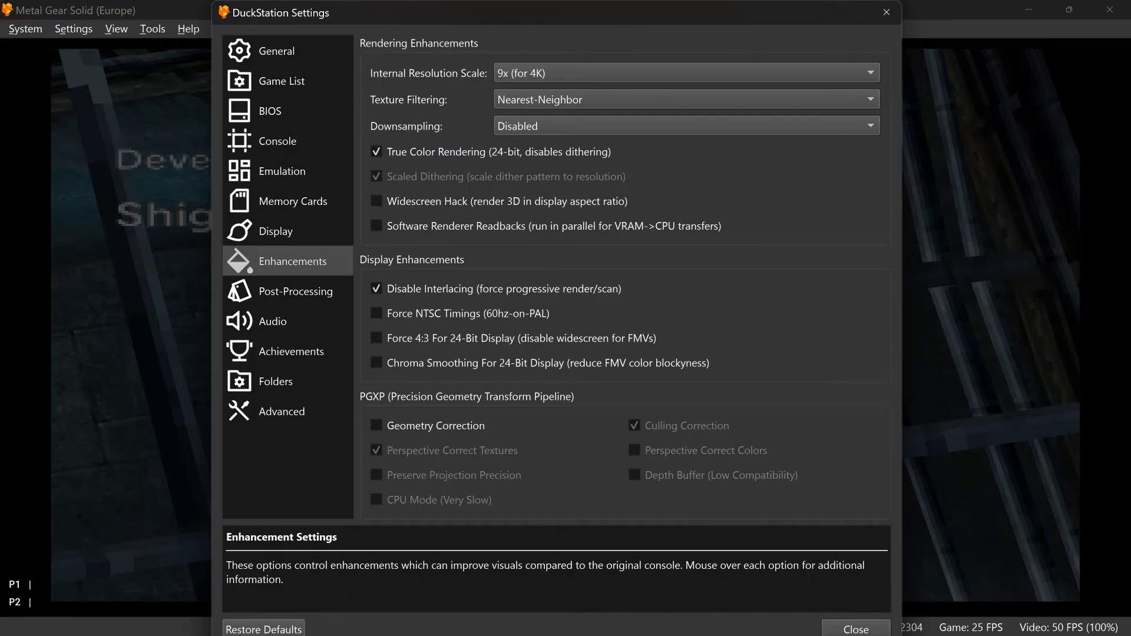
click(272, 321)
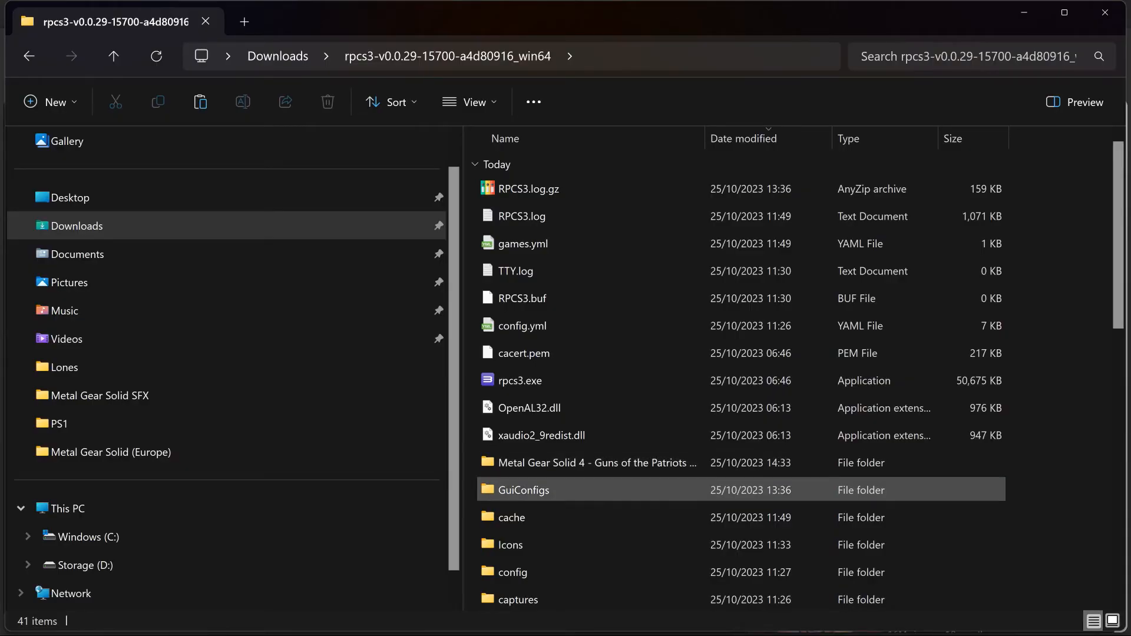
- Launch rpcs3.exe and add the Metal Gear Solid 4 folder to the game list via Add Games
click(521, 381)
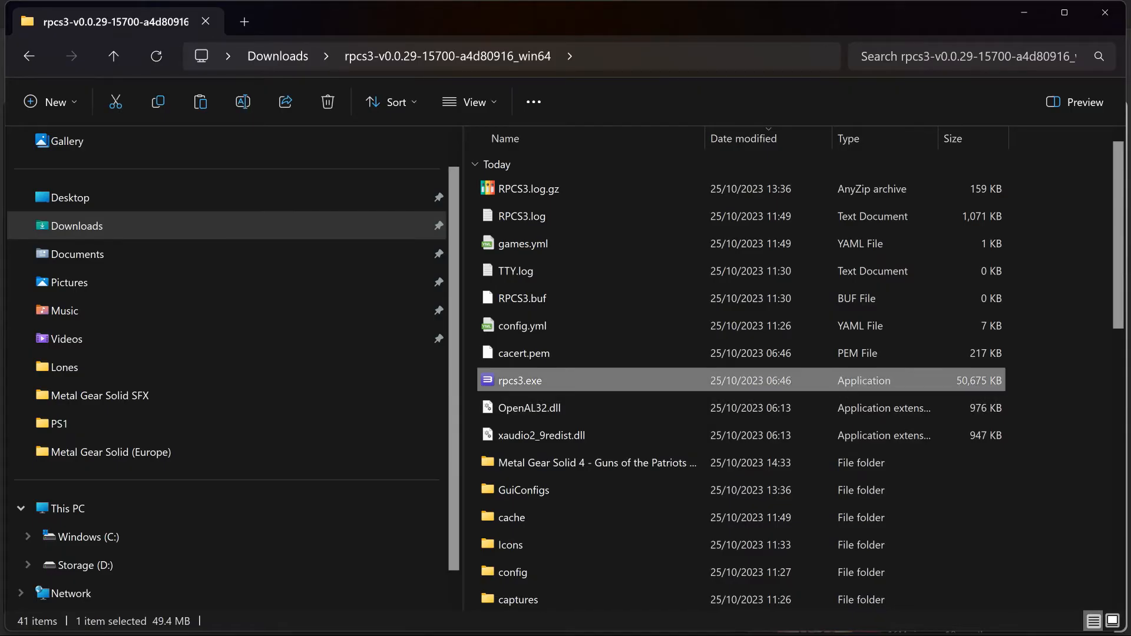
double_click(520, 381)
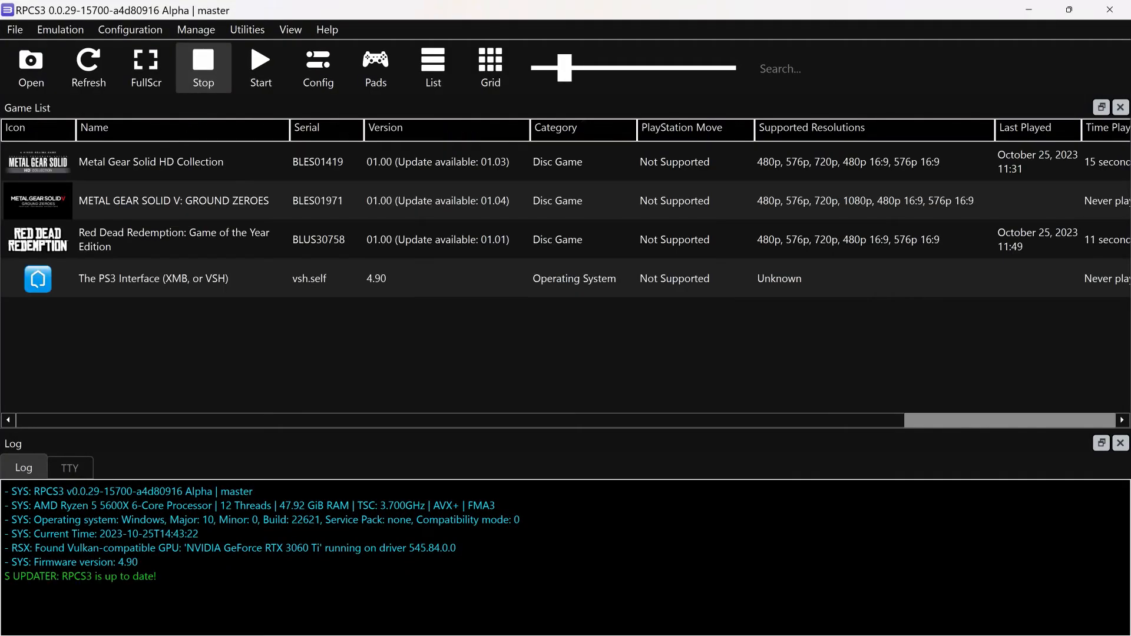
click(15, 30)
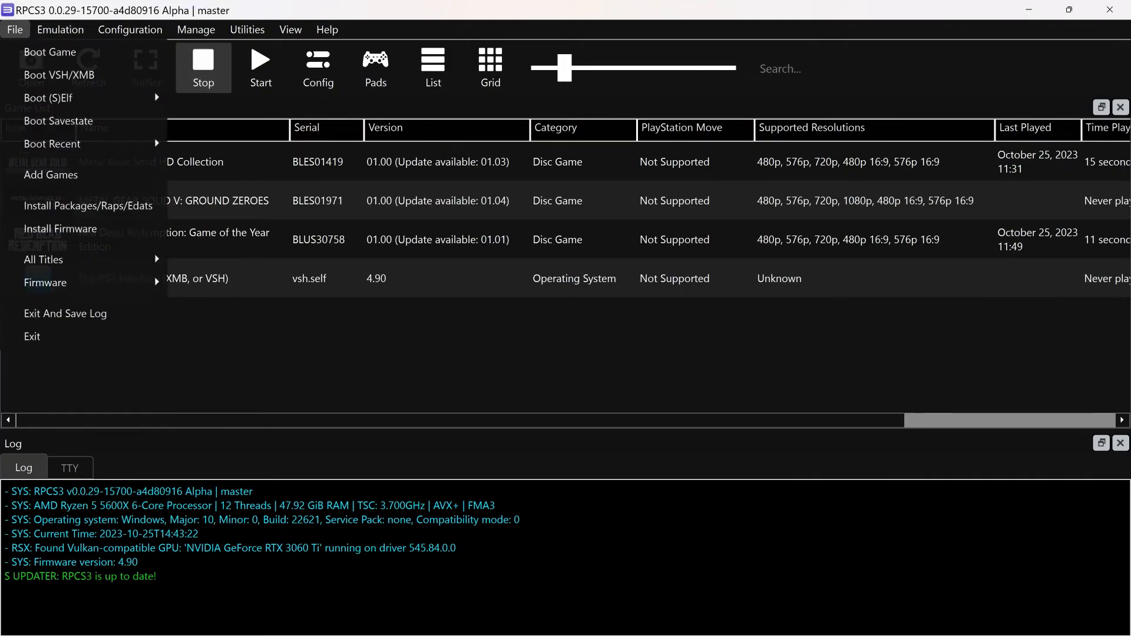
mouse_move(69, 142)
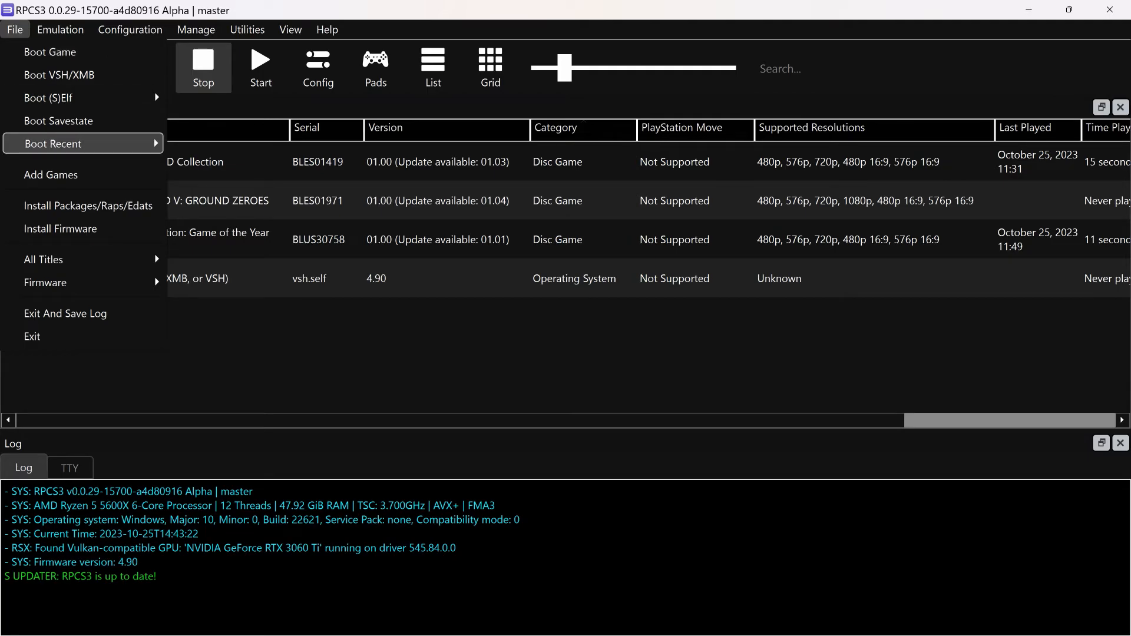
click(50, 174)
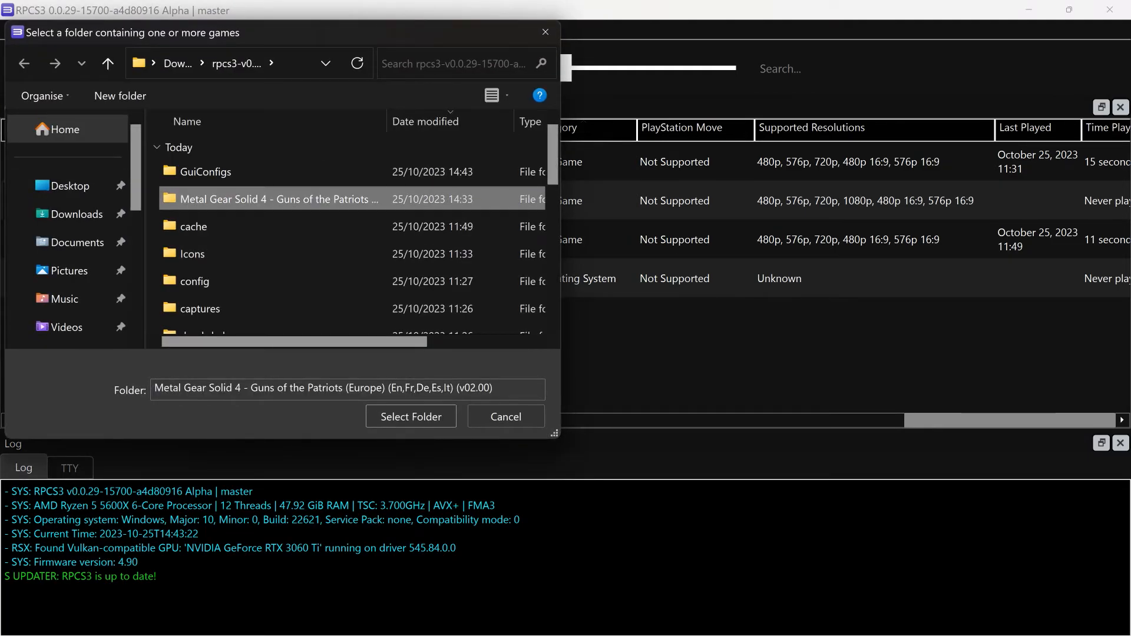
click(410, 416)
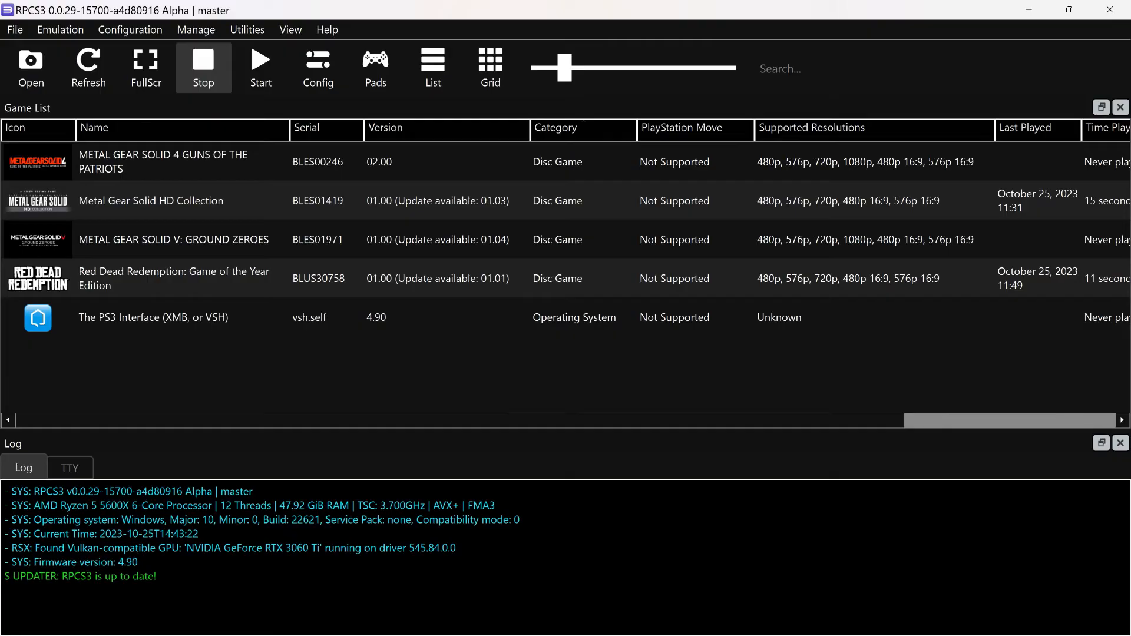
click(318, 62)
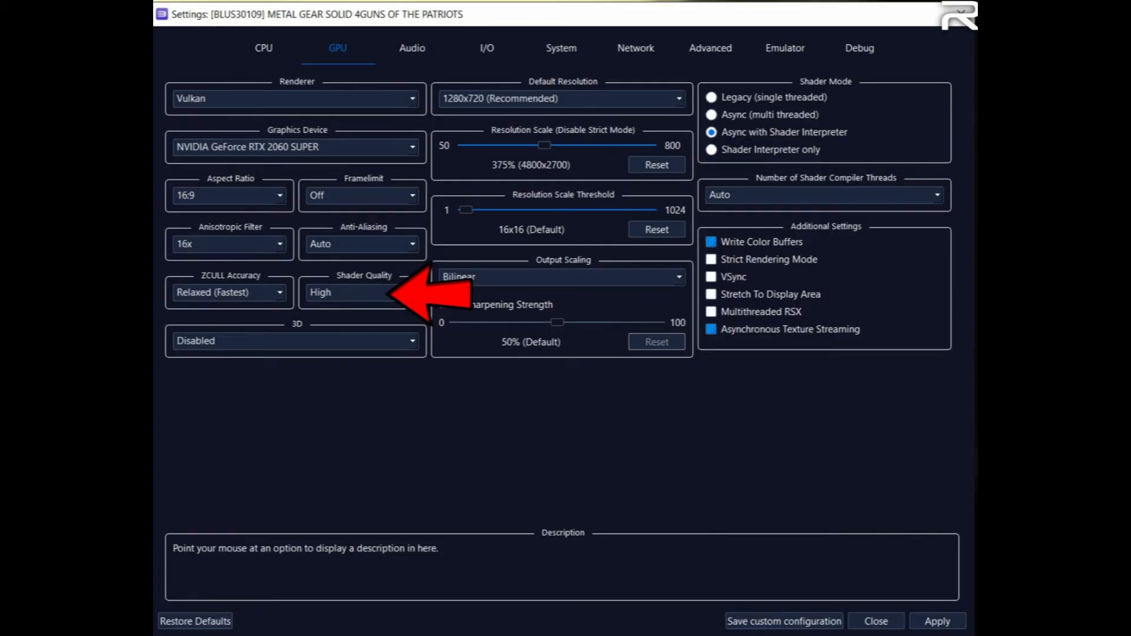
- Review MGS4's custom Audio settings, then switch to the rpcs3.net compatibility page in Chrome
click(410, 47)
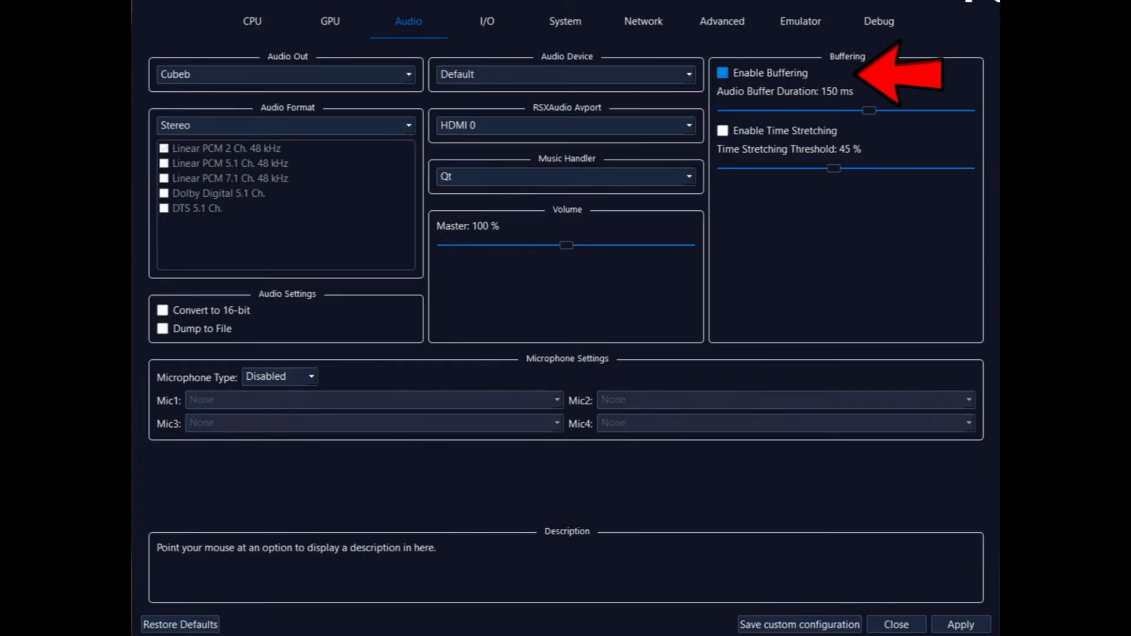
click(725, 39)
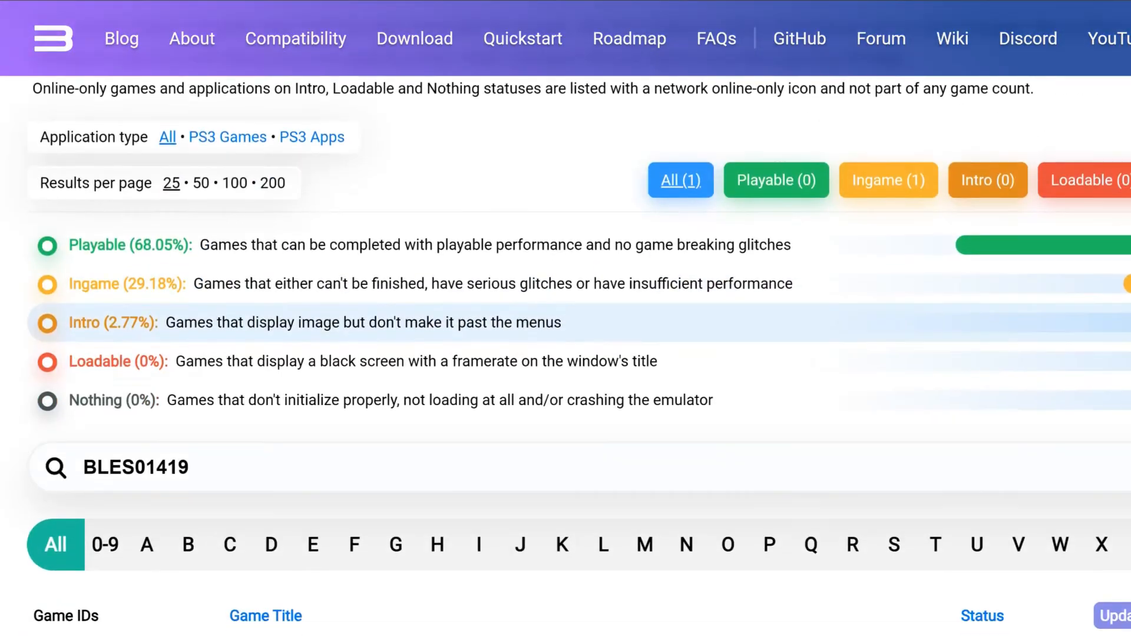
- Scroll down the RPCS3 compatibility list page
scroll(down, 3)
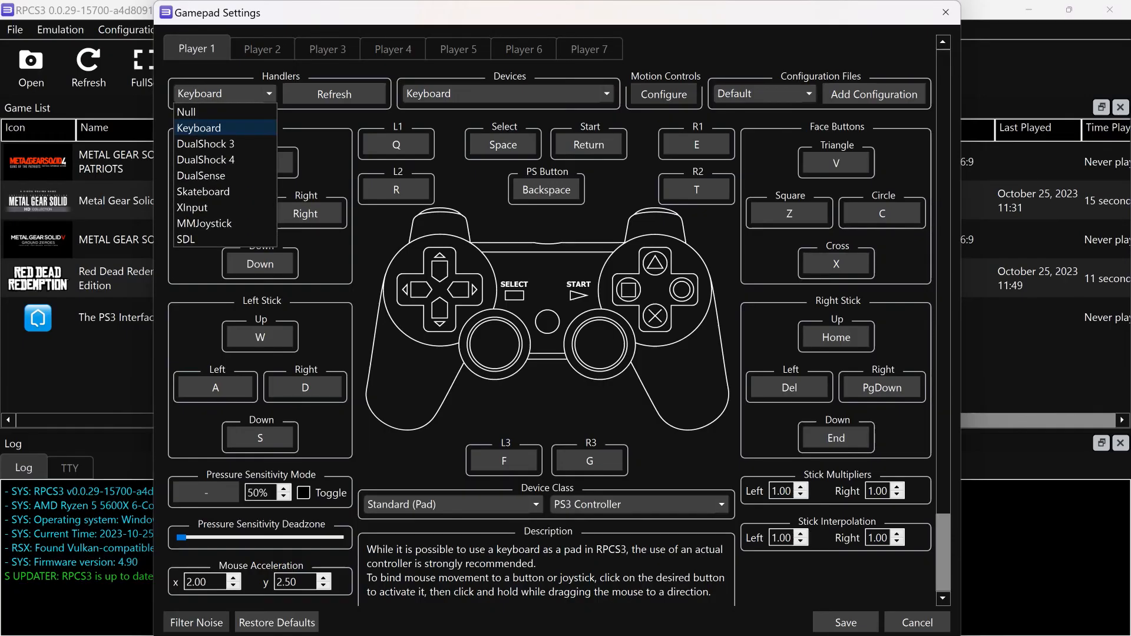
mouse_move(196, 206)
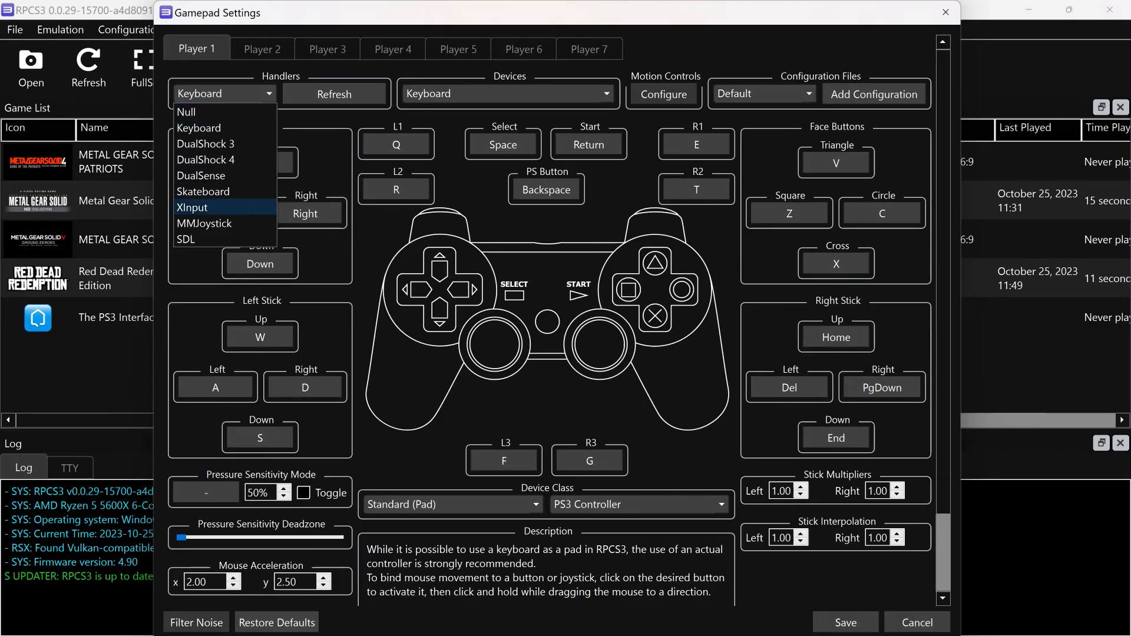
click(198, 127)
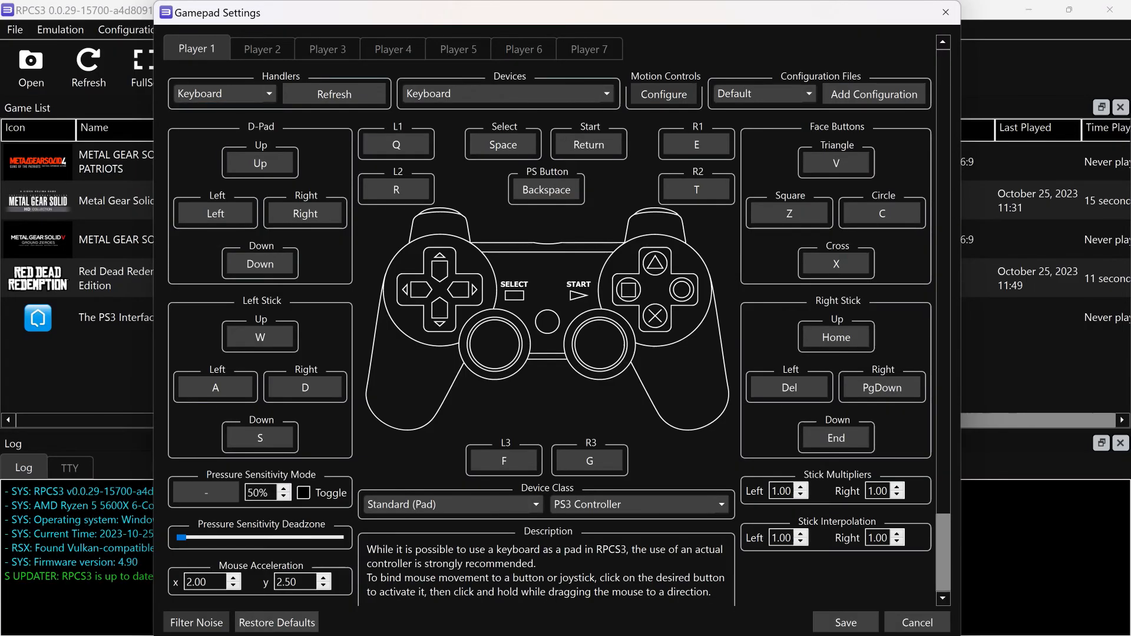